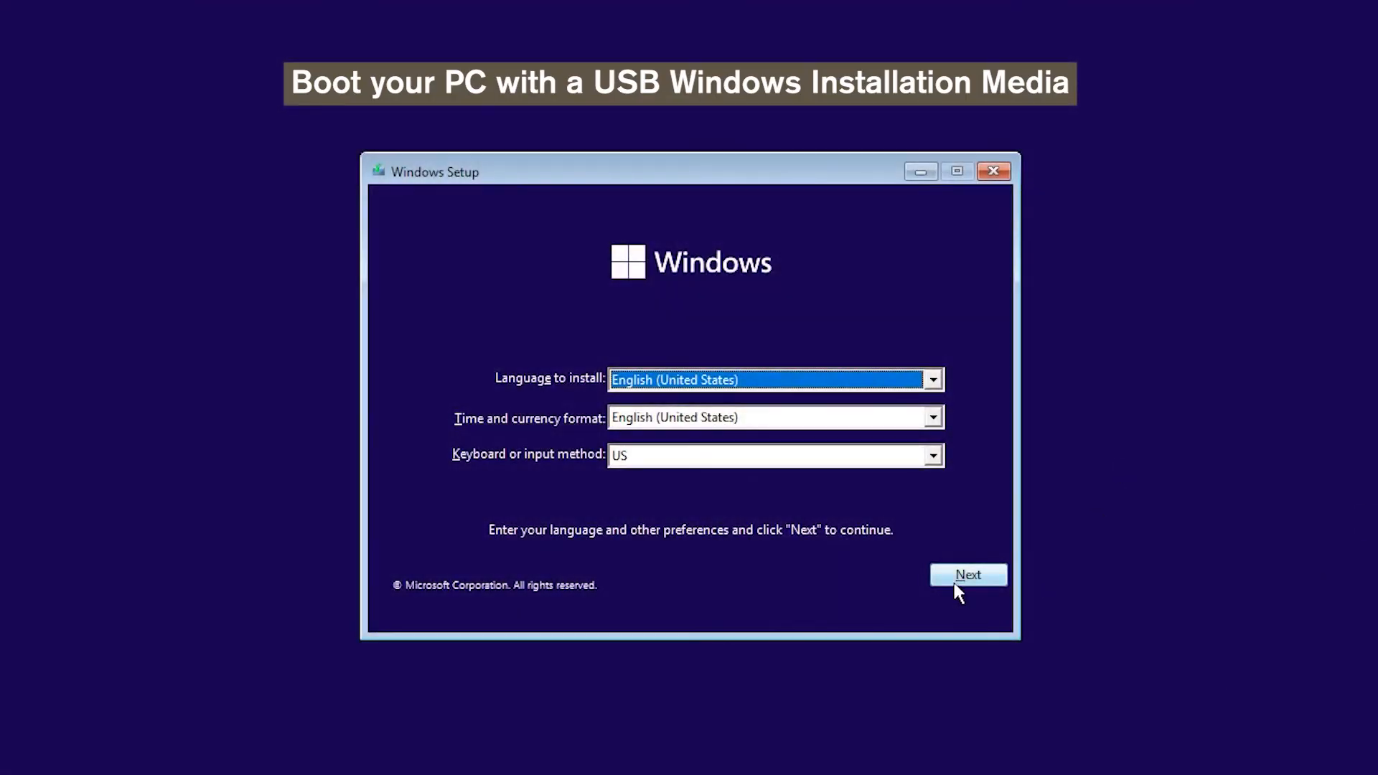
Accept the setup language, enter Repair your computer, and run Startup Repair from Troubleshoot
left_click(968, 574)
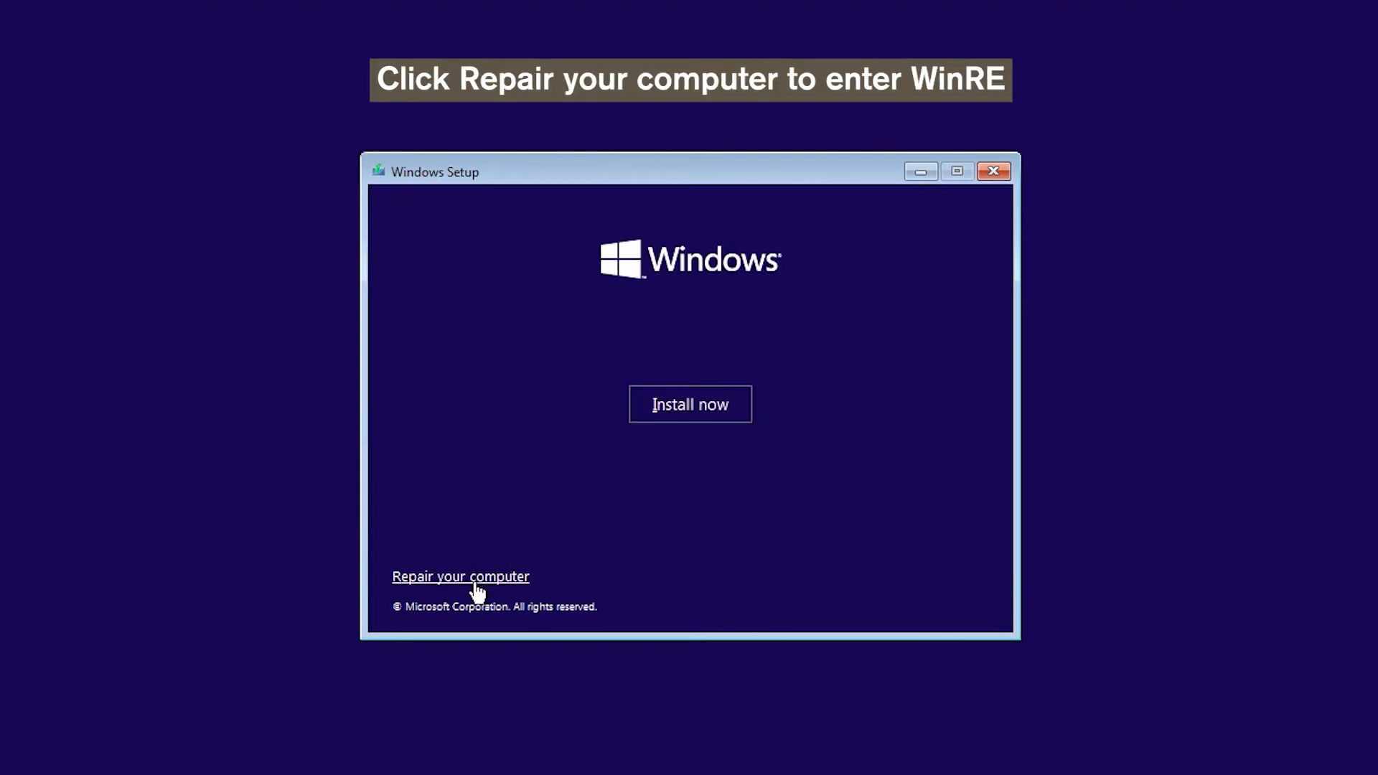
left_click(459, 575)
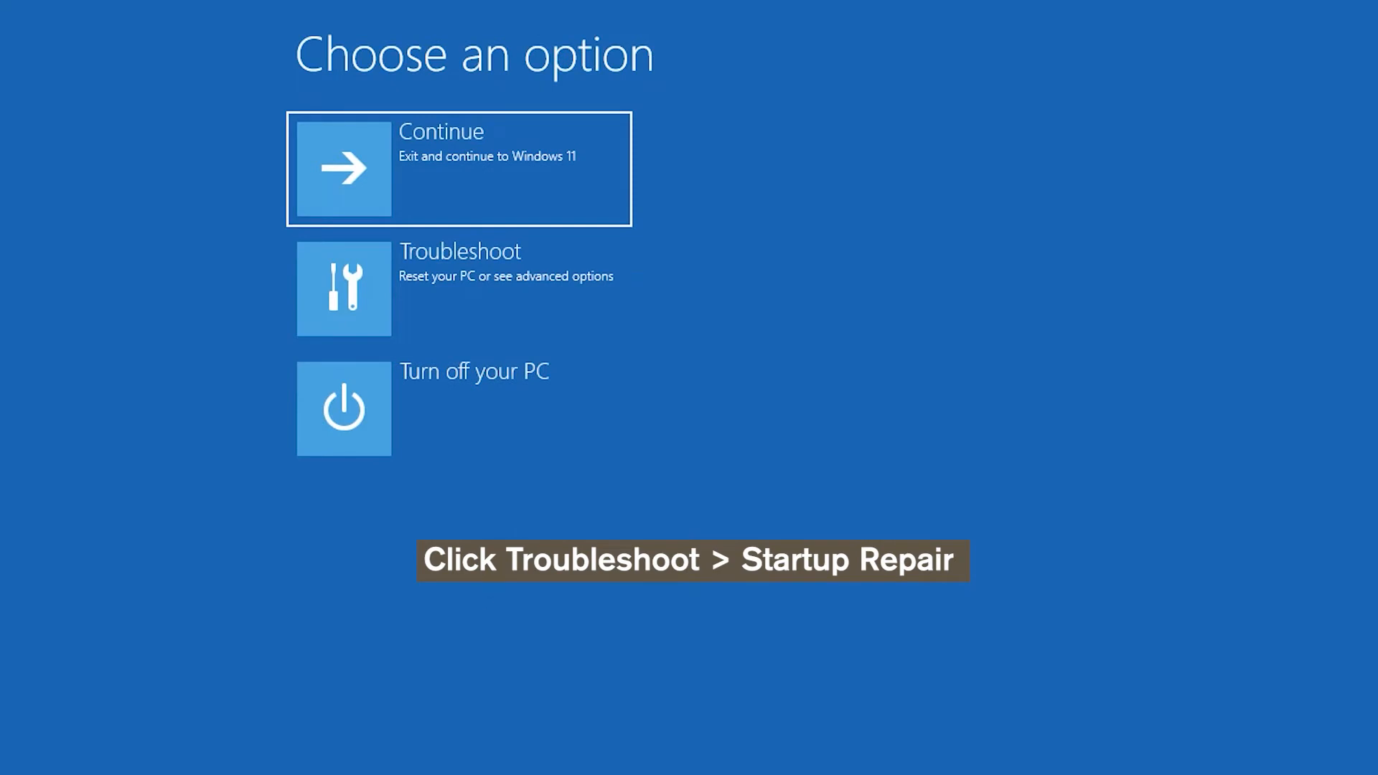
mouse_move(497, 265)
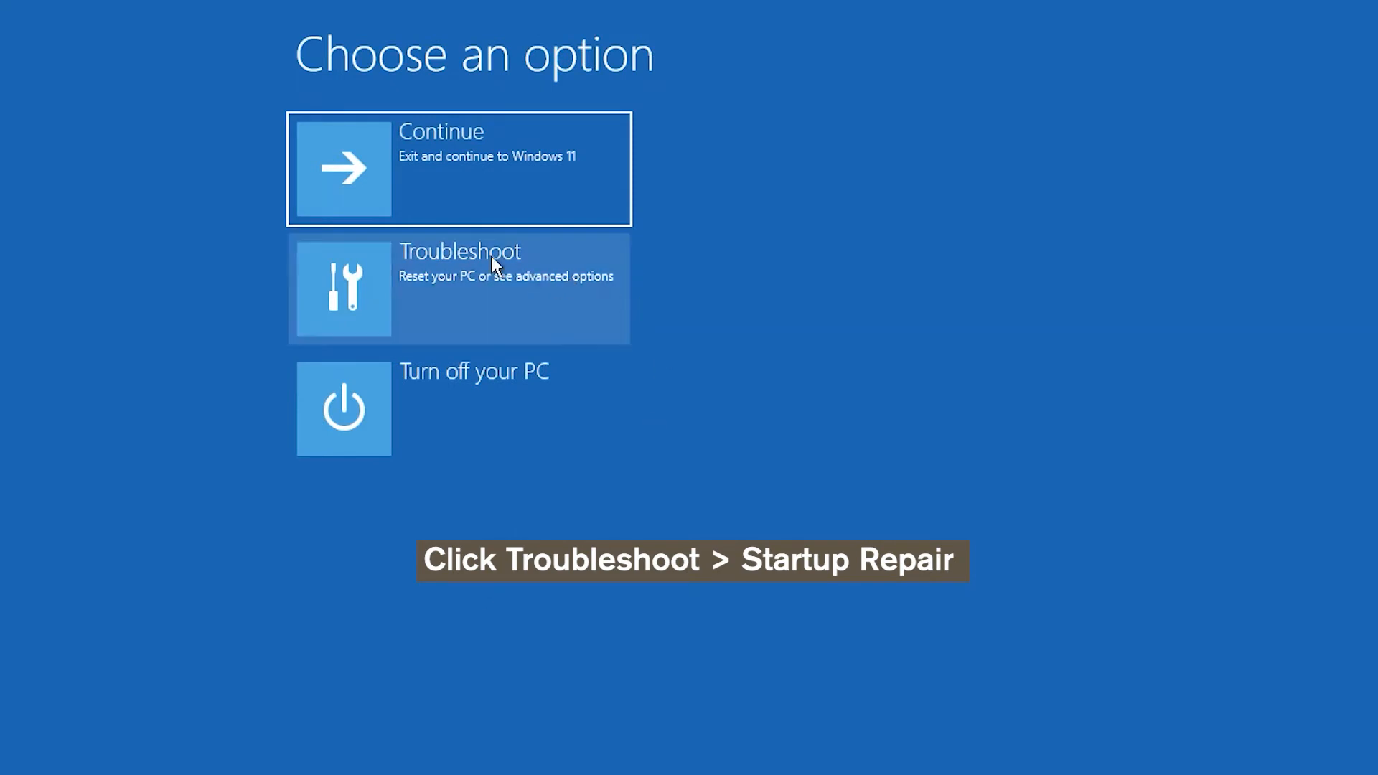
left_click(457, 287)
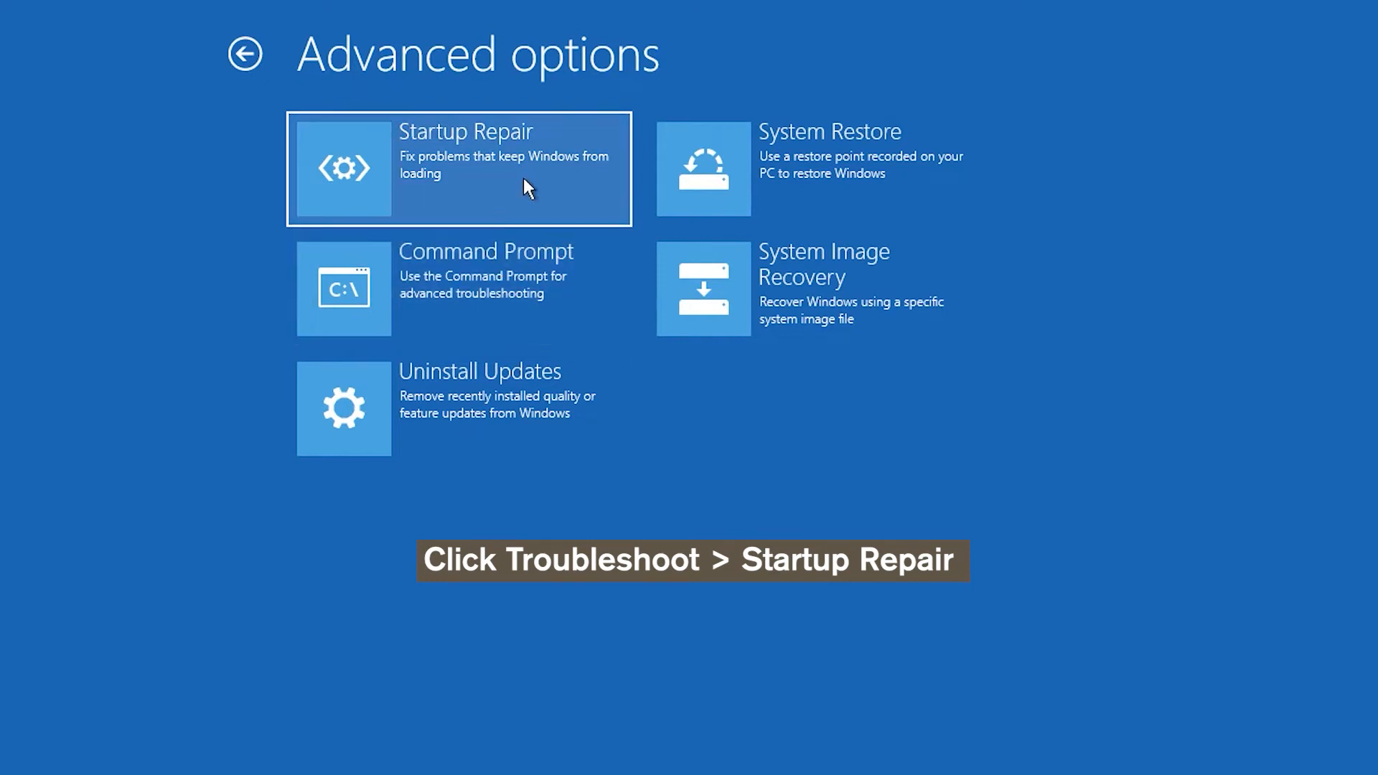
mouse_move(465, 162)
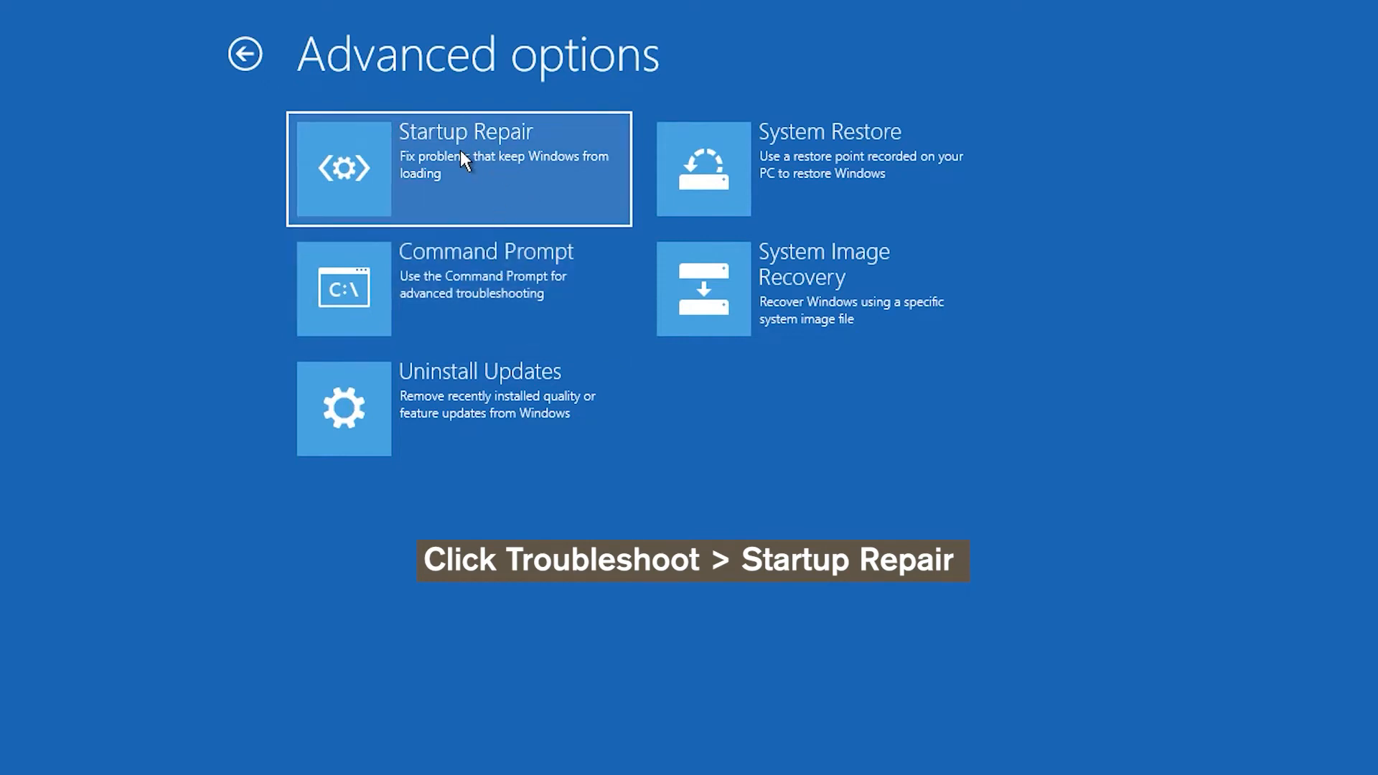
left_click(459, 166)
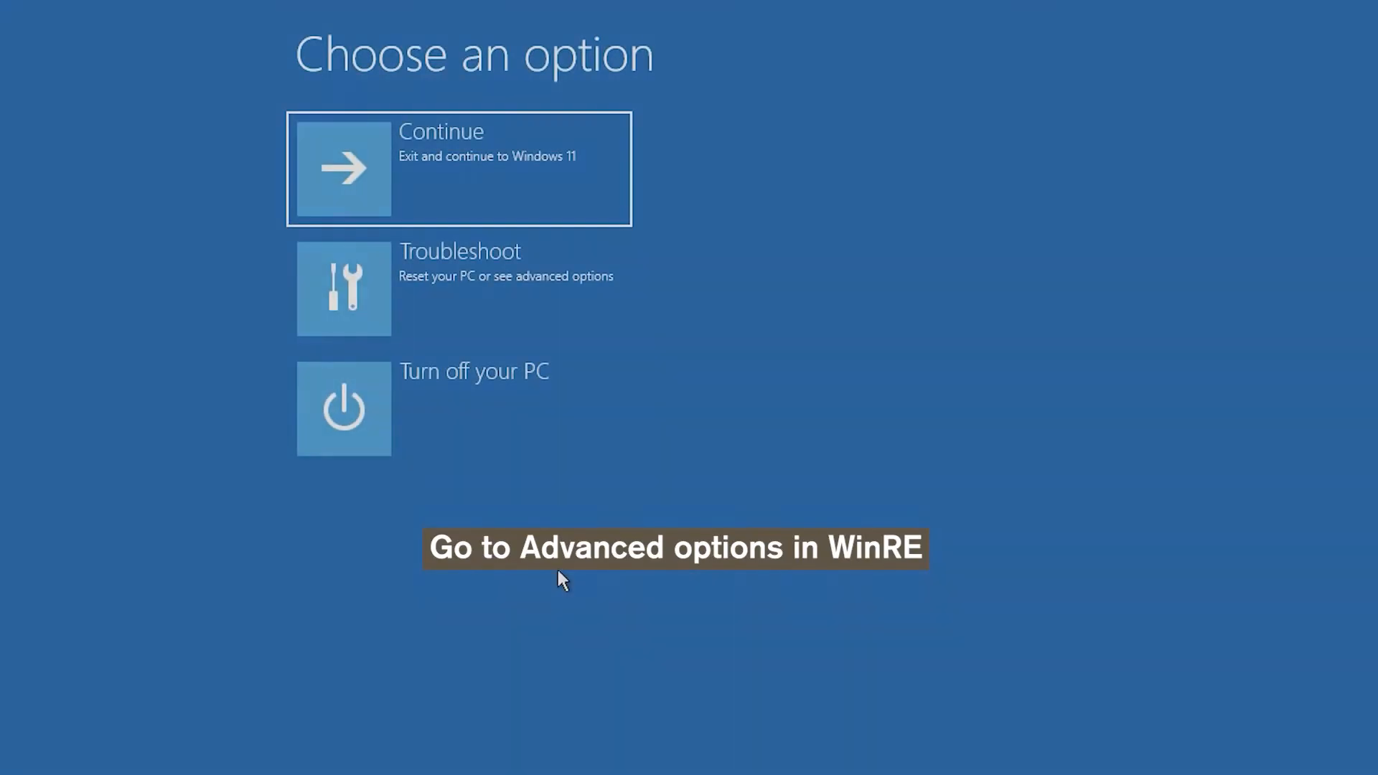
mouse_move(547, 577)
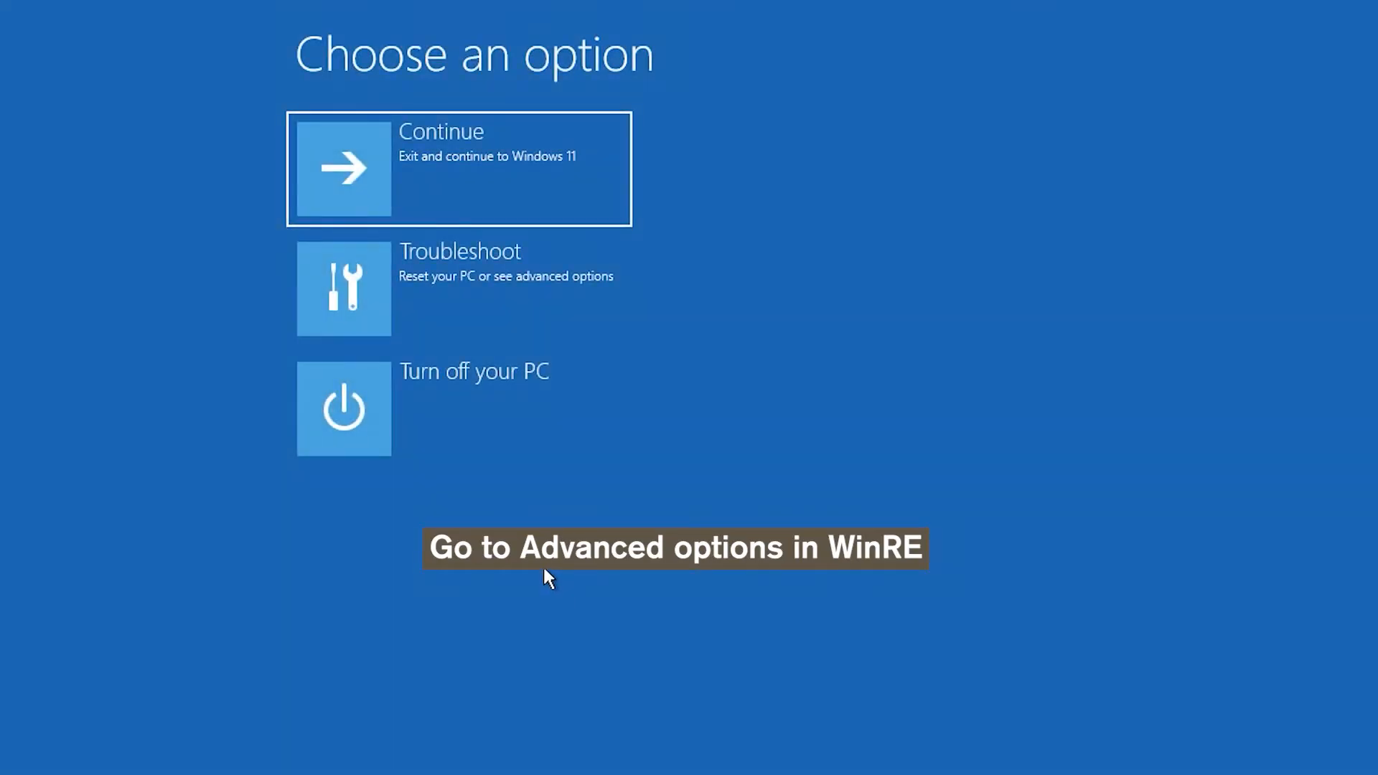
mouse_move(586, 416)
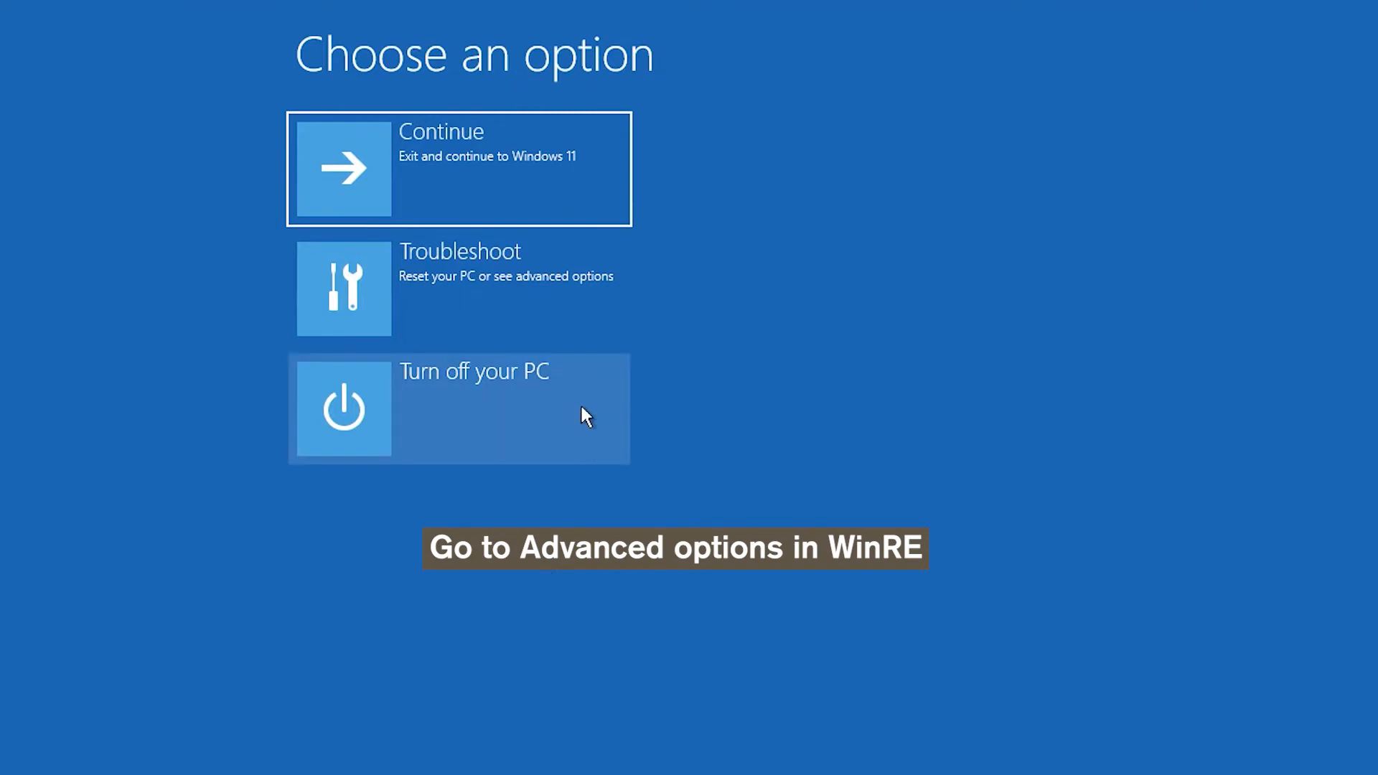
mouse_move(523, 294)
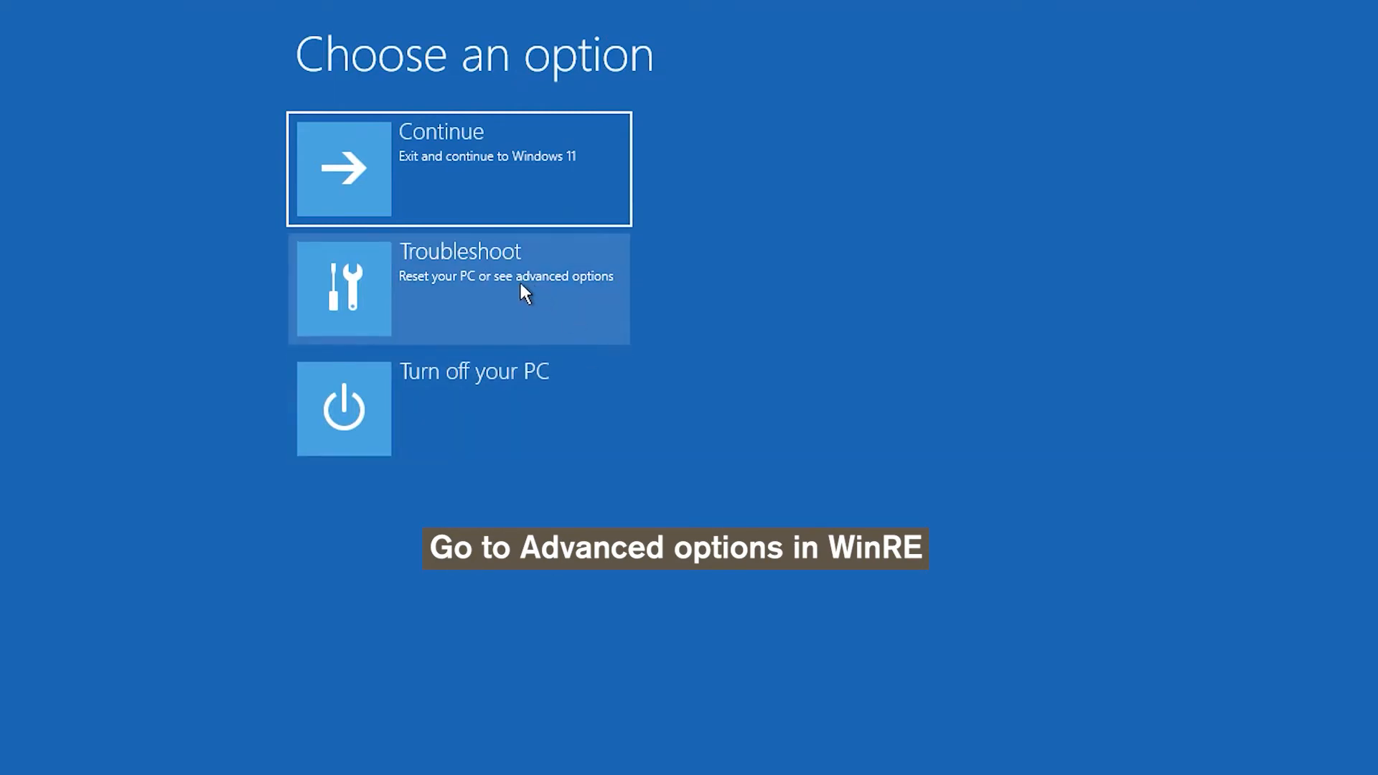
Enter Troubleshoot and begin the 'sfc /scan' system file check command
left_click(457, 287)
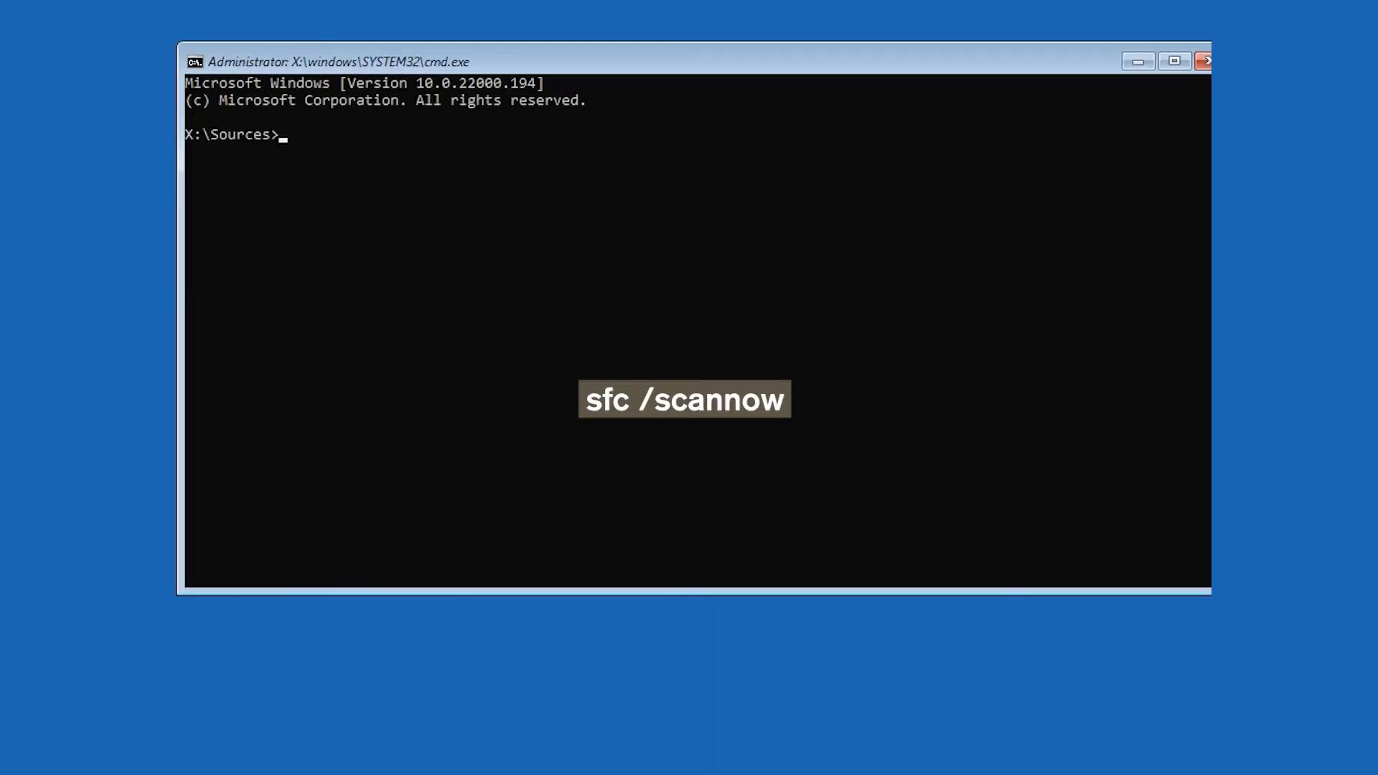
type("sfc /scan")
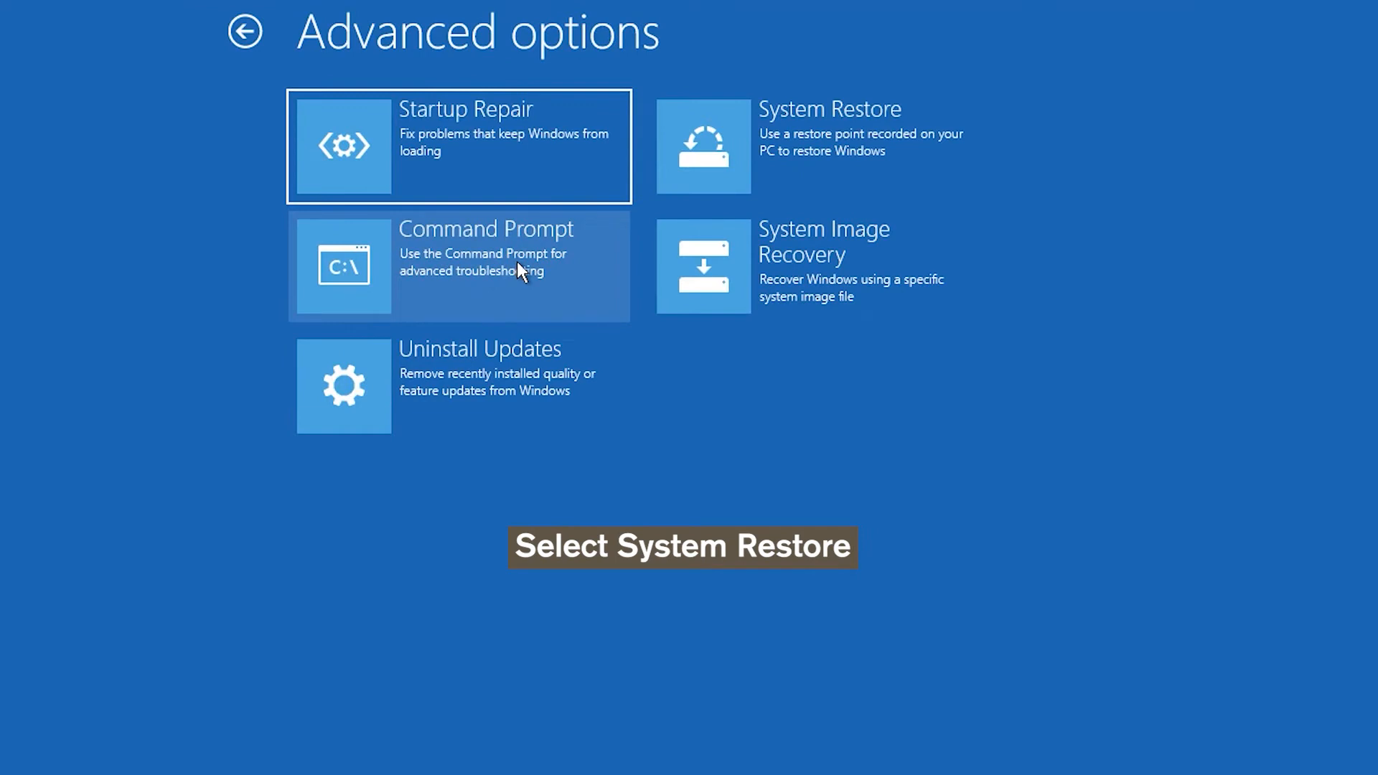
mouse_move(757, 192)
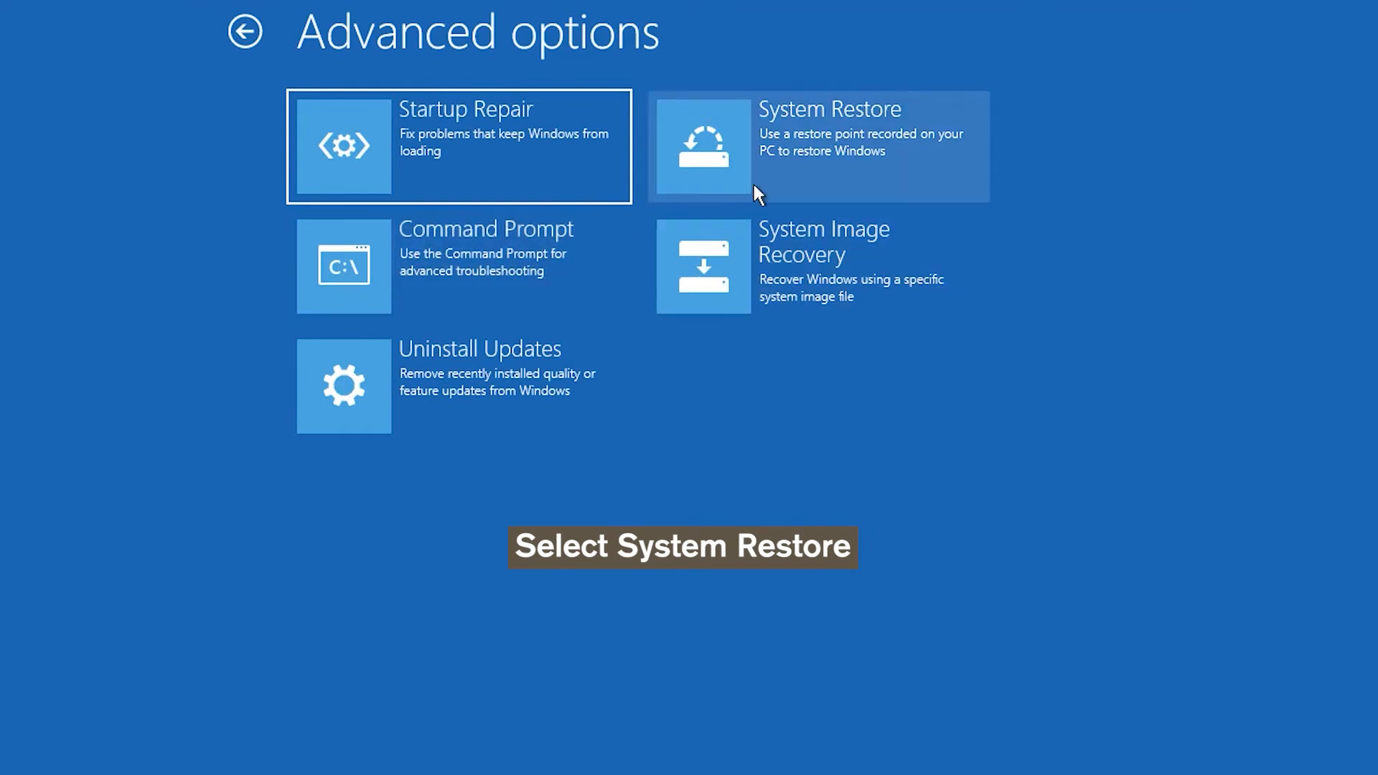
mouse_move(917, 154)
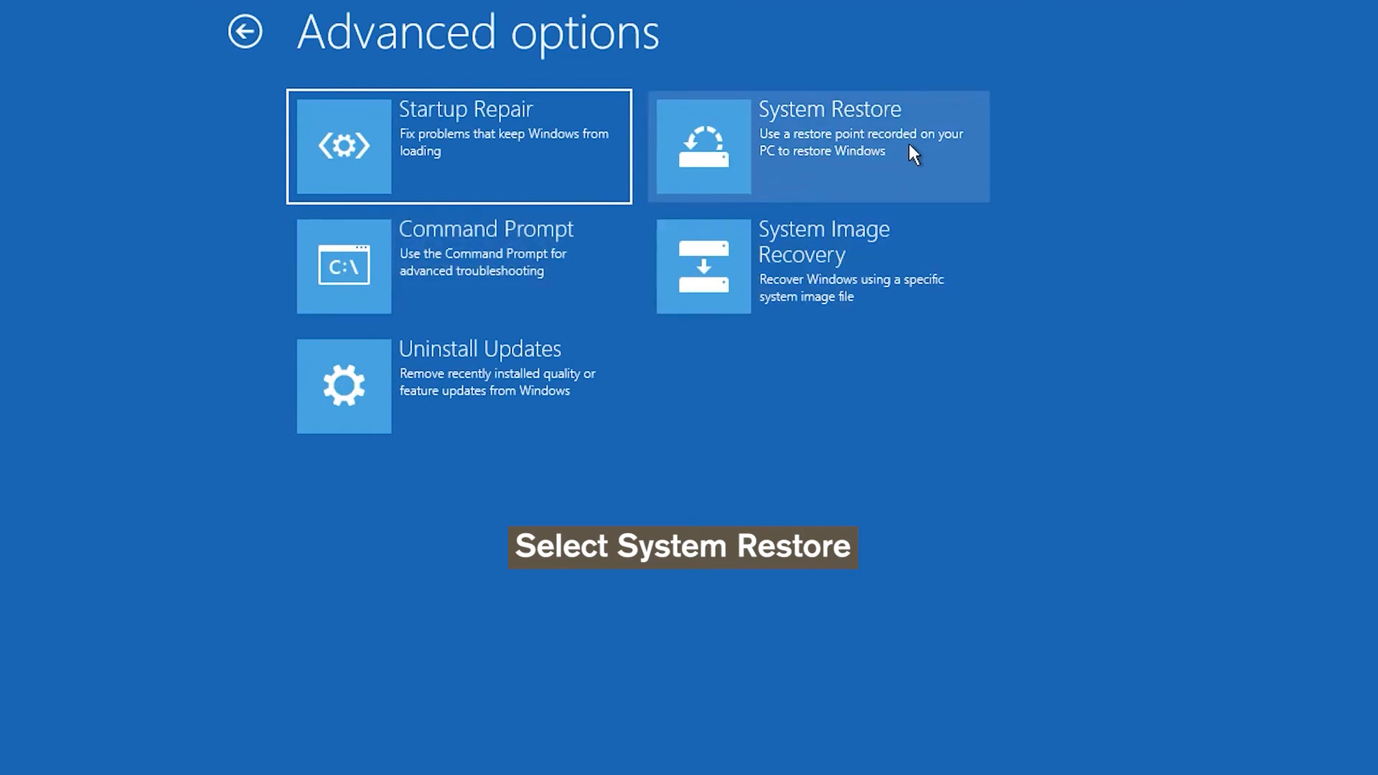
Launch System Restore and choose Windows 11 as the system to restore
left_click(815, 147)
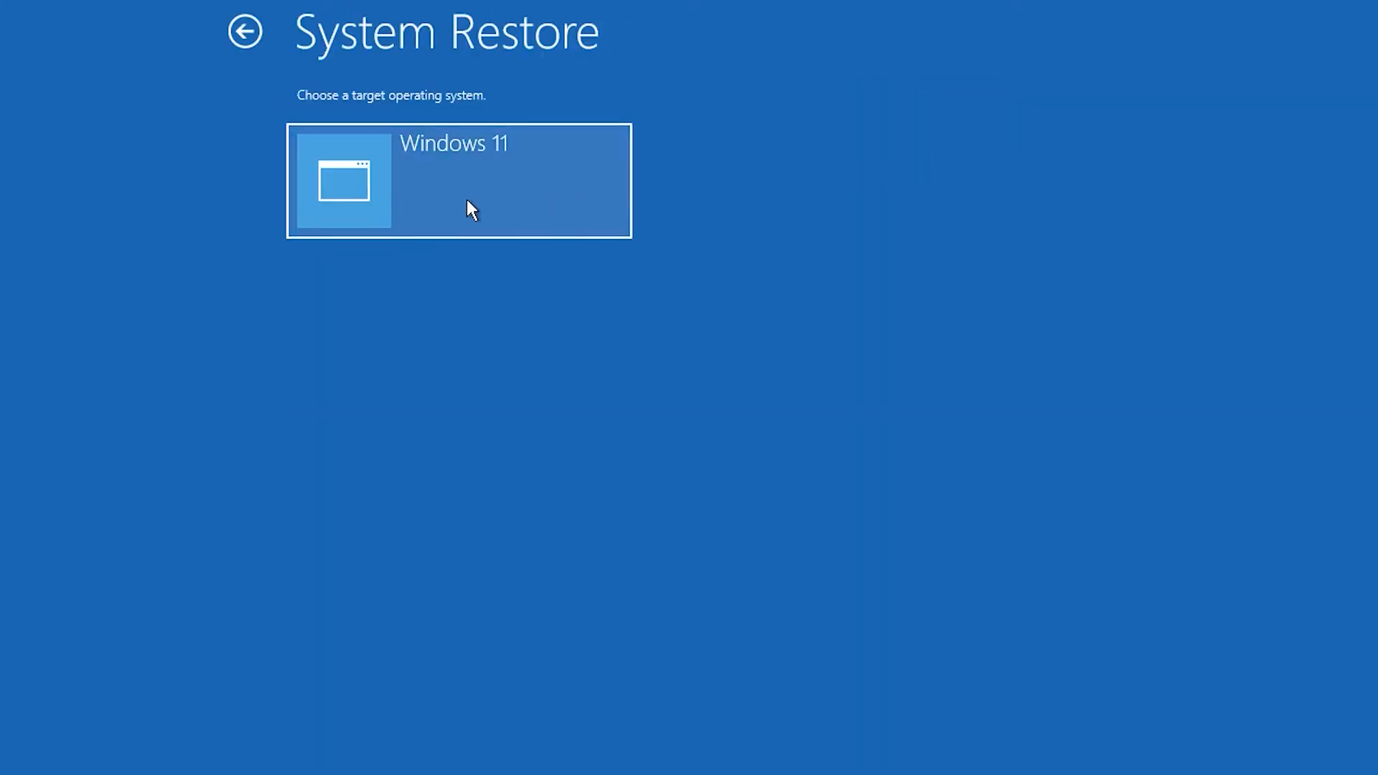
left_click(458, 181)
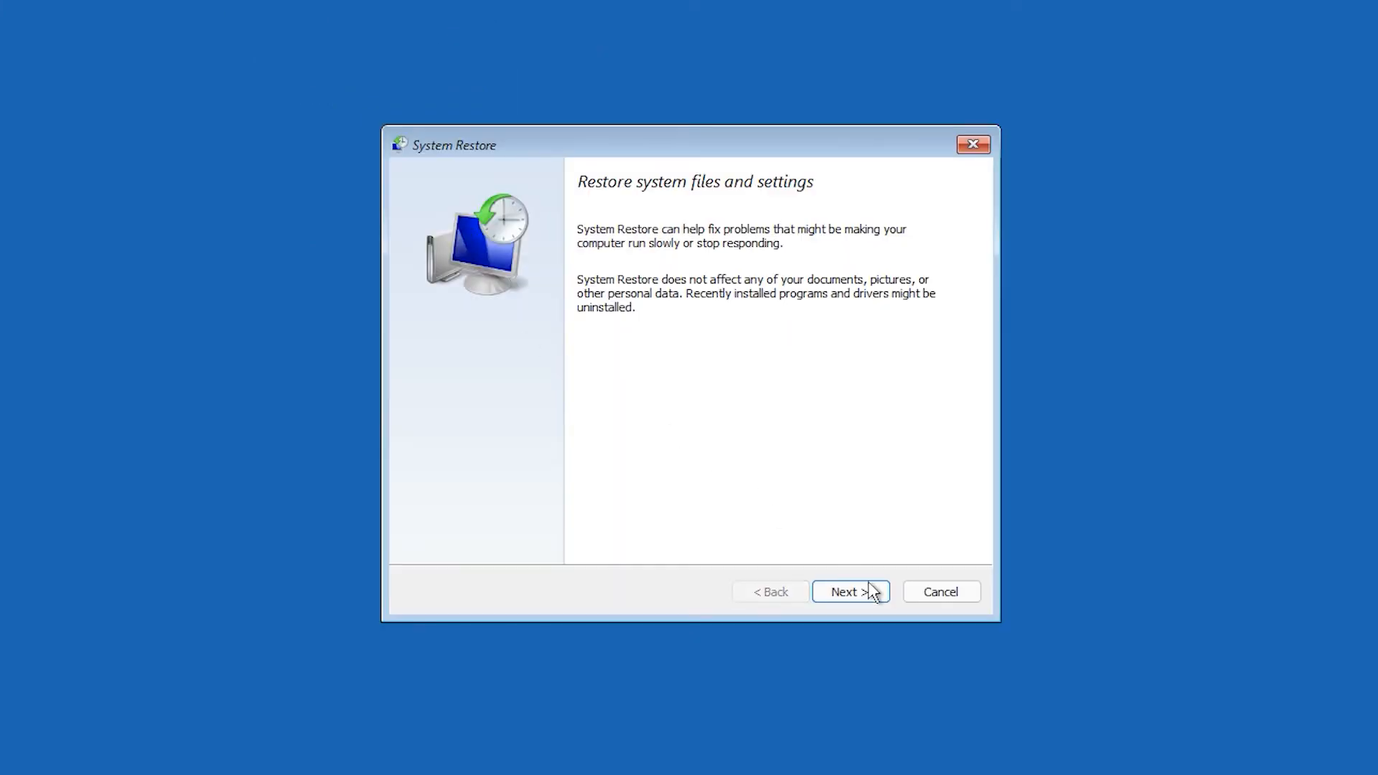
Select the 12/27/2021 Windows Modules Installer restore point and finish the restore
left_click(849, 591)
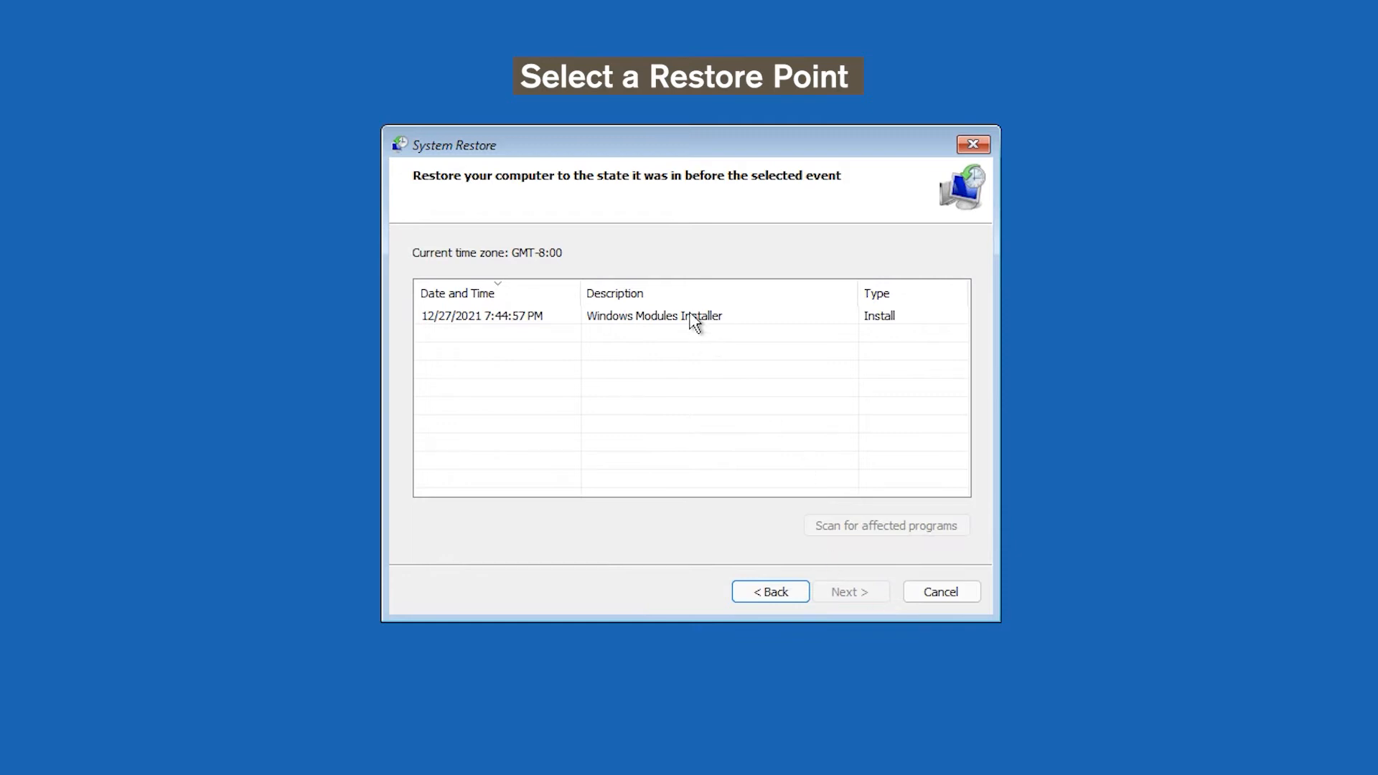
left_click(654, 316)
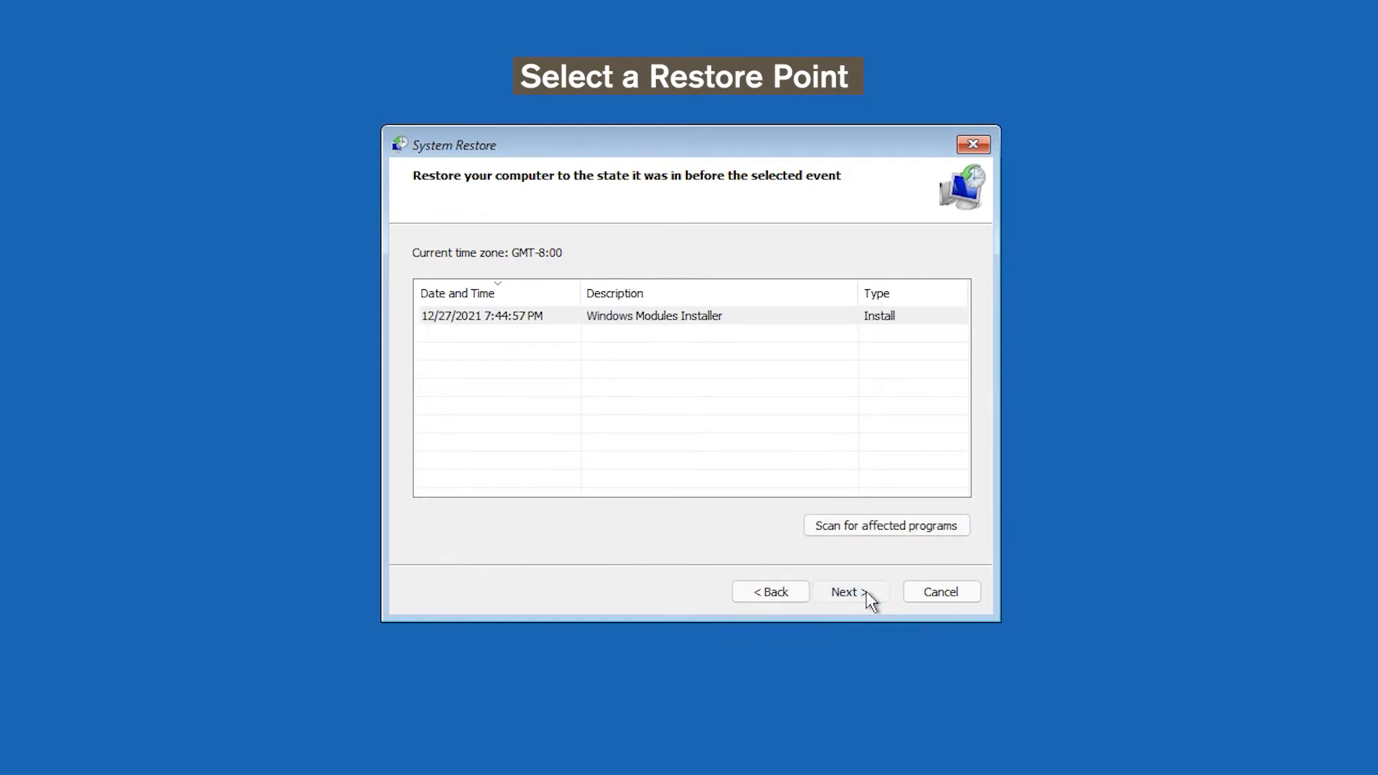
left_click(847, 591)
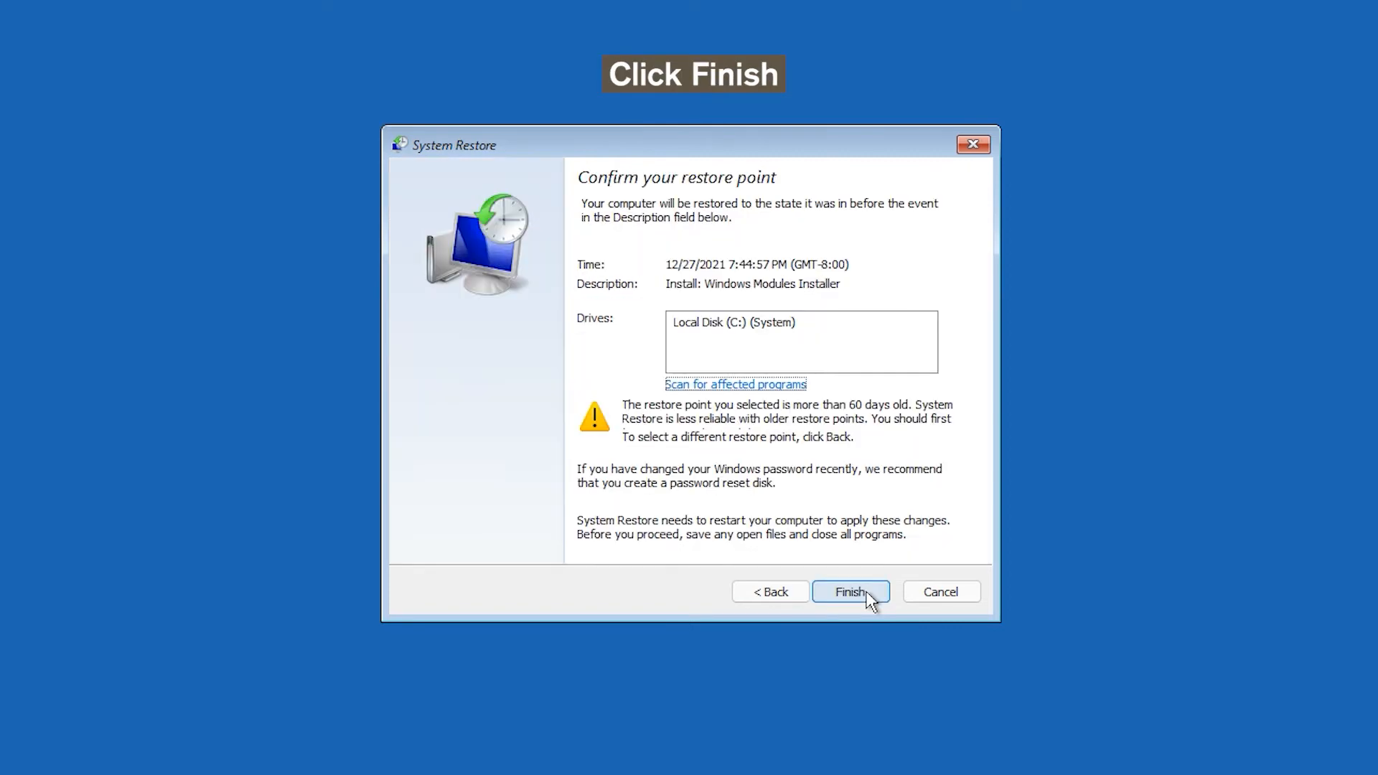
mouse_move(820, 398)
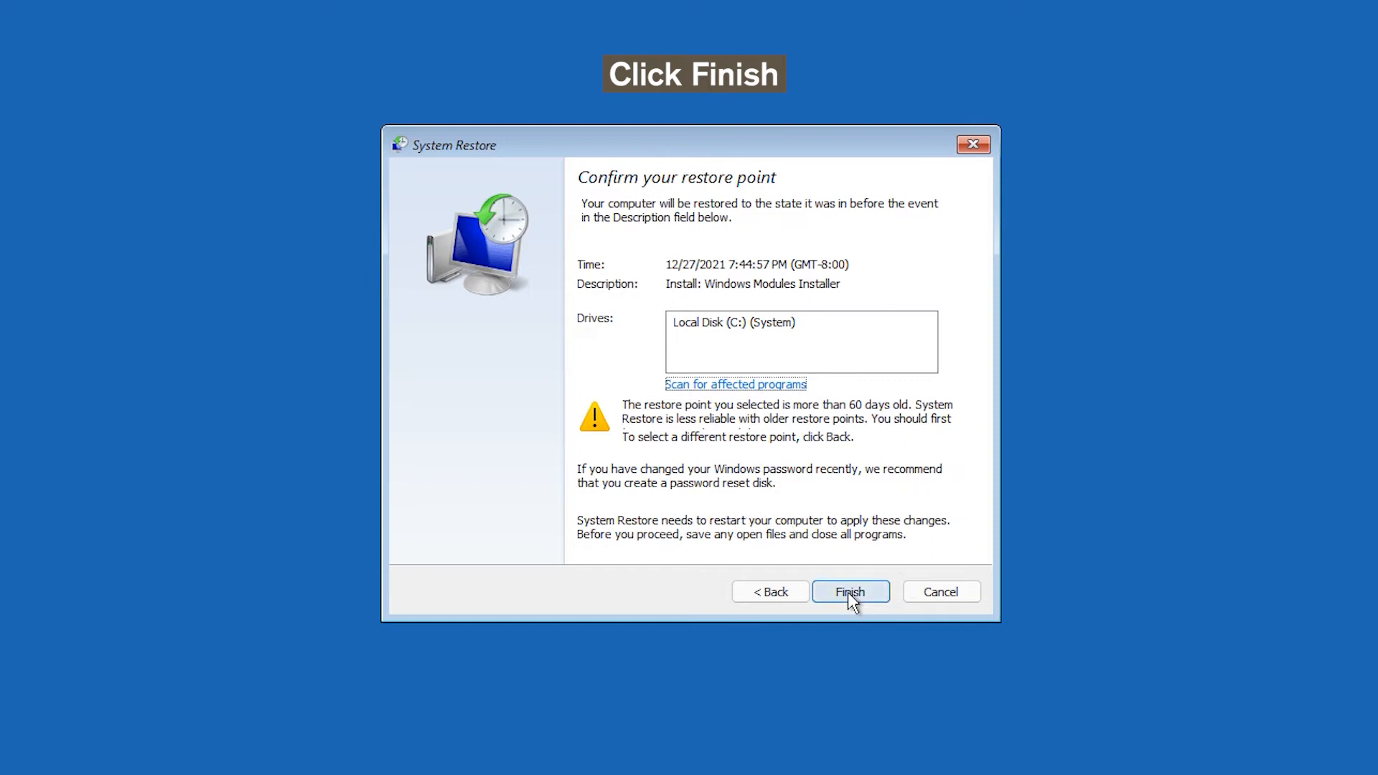
left_click(849, 591)
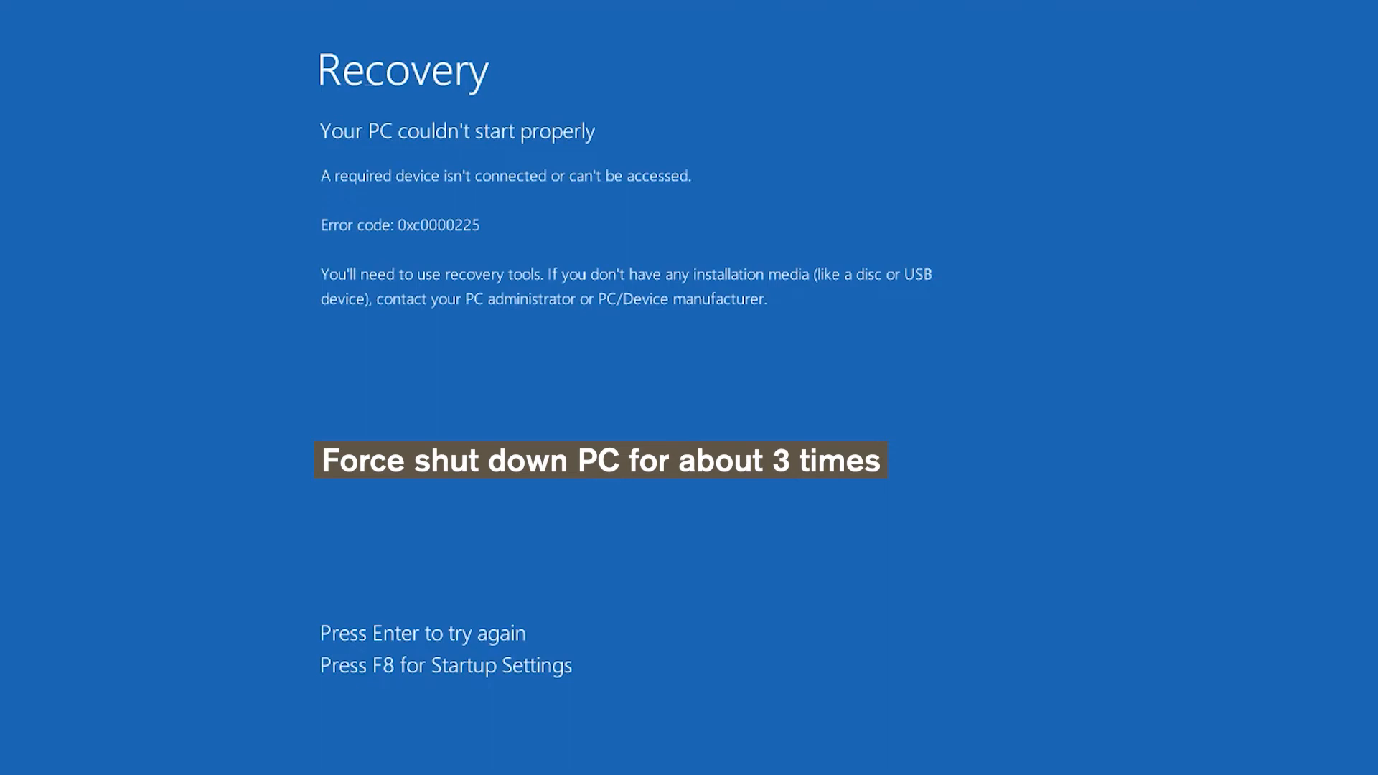
Boot into Safe Mode from Startup Settings and sign in with the account password
key("F8")
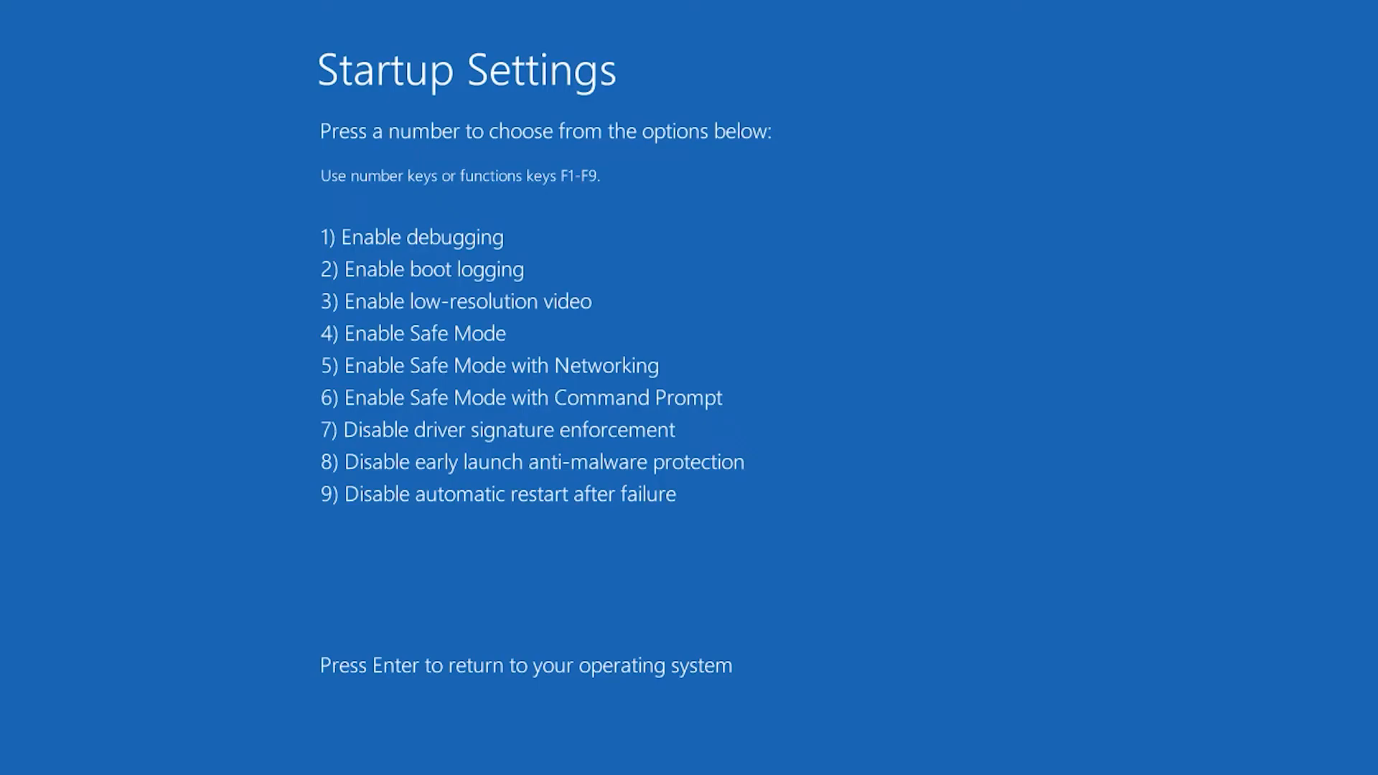
key("F5")
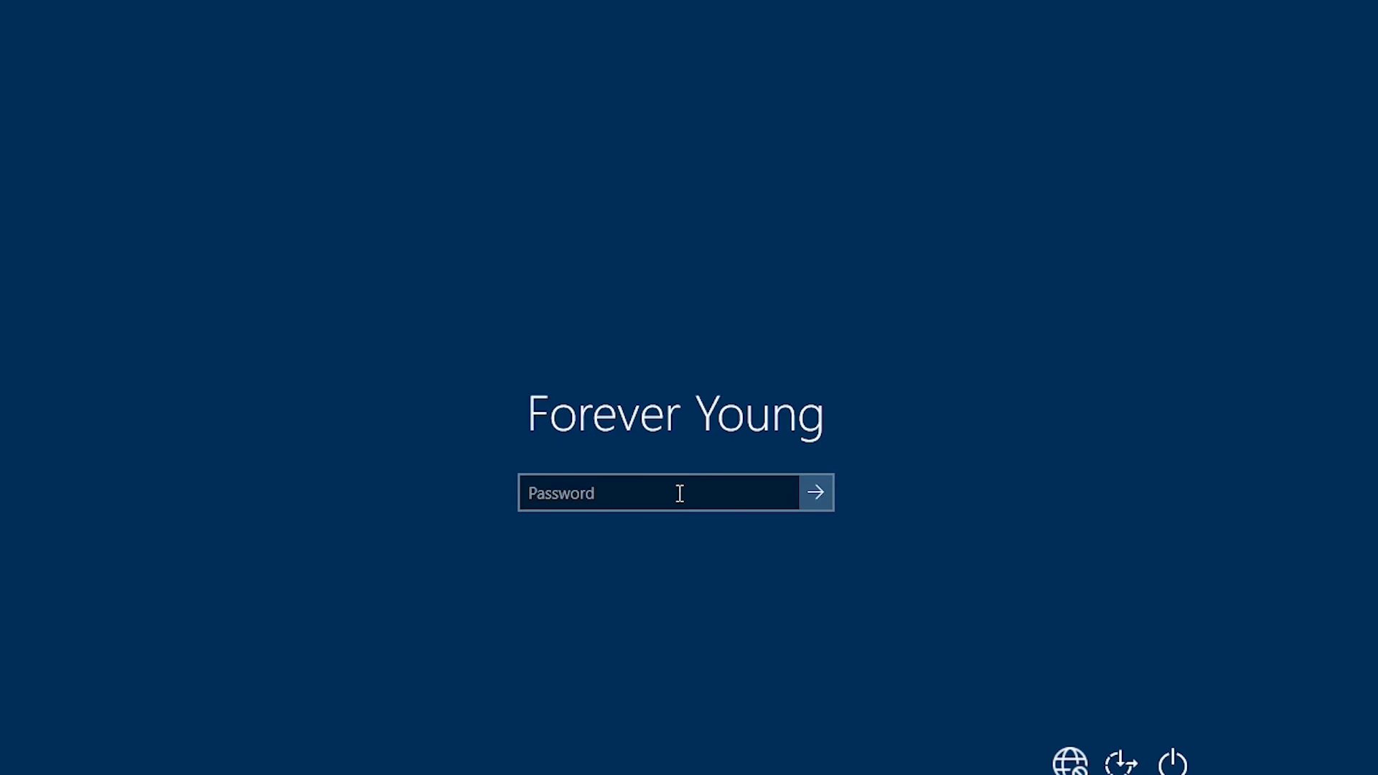
type("•••")
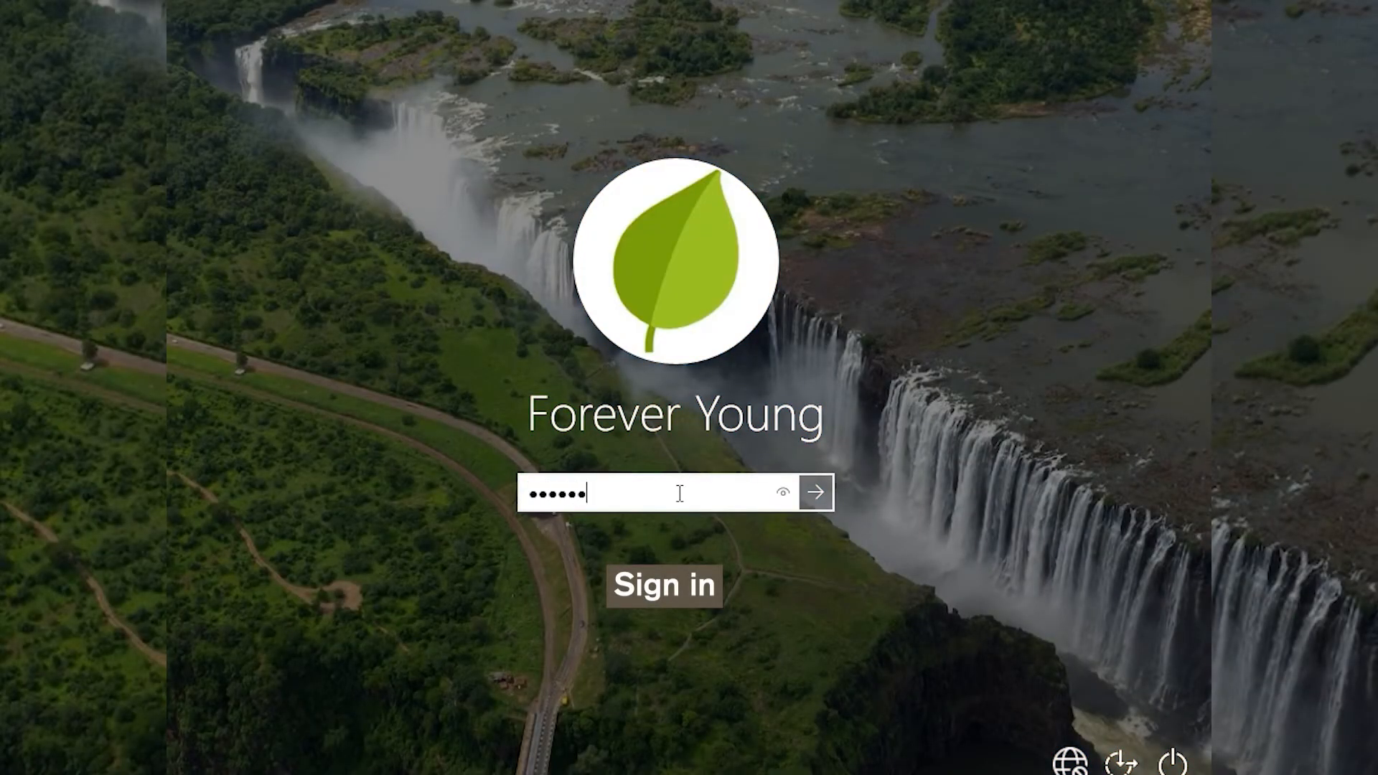
type("••")
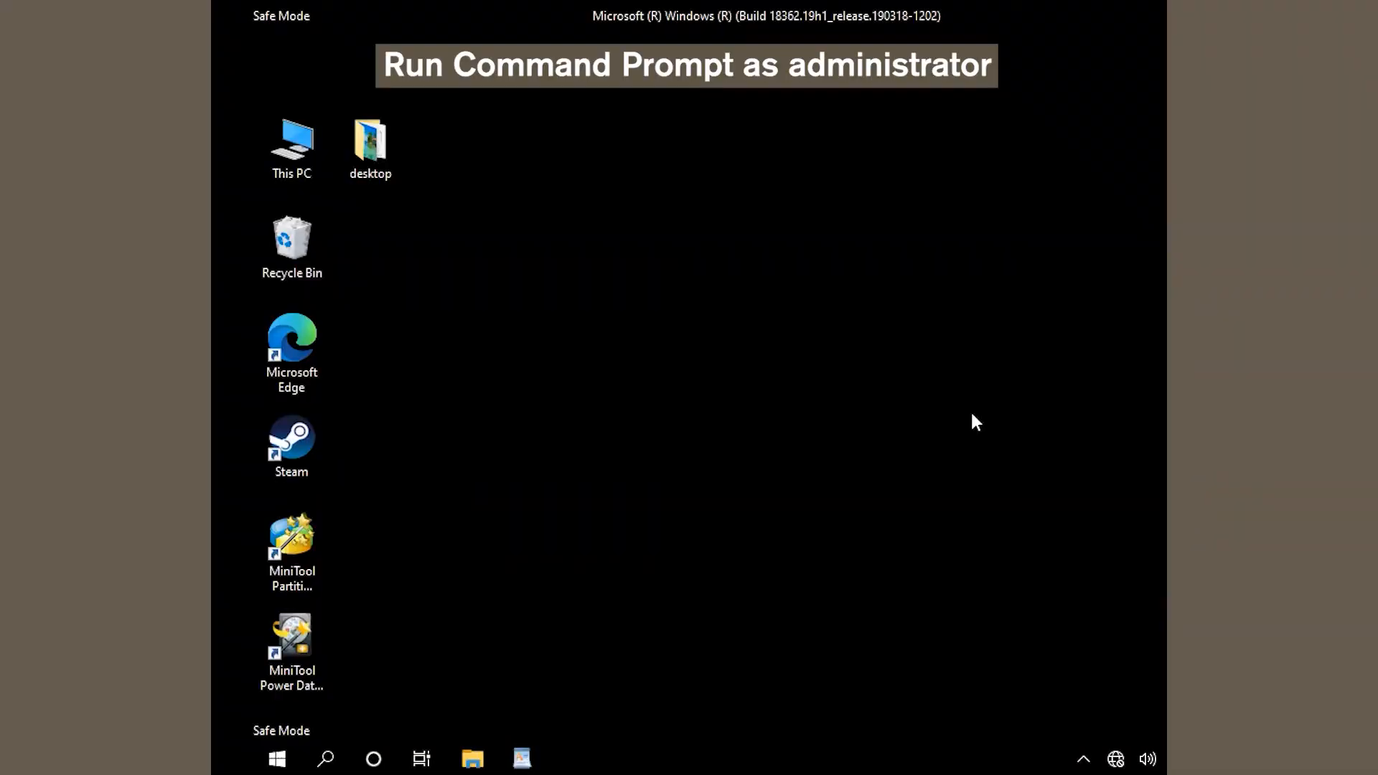
Search for 'cmd' and run Command Prompt as administrator
left_click(324, 758)
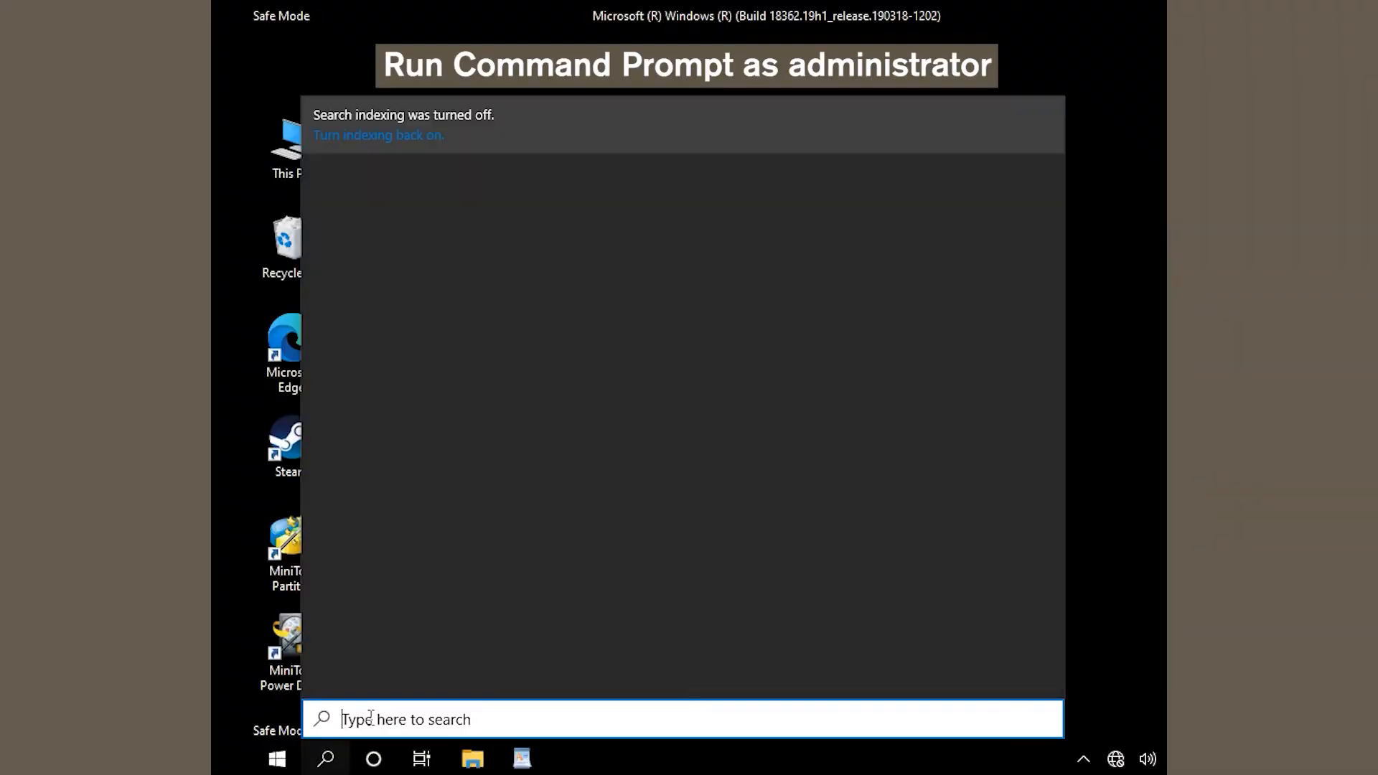
type("cmd")
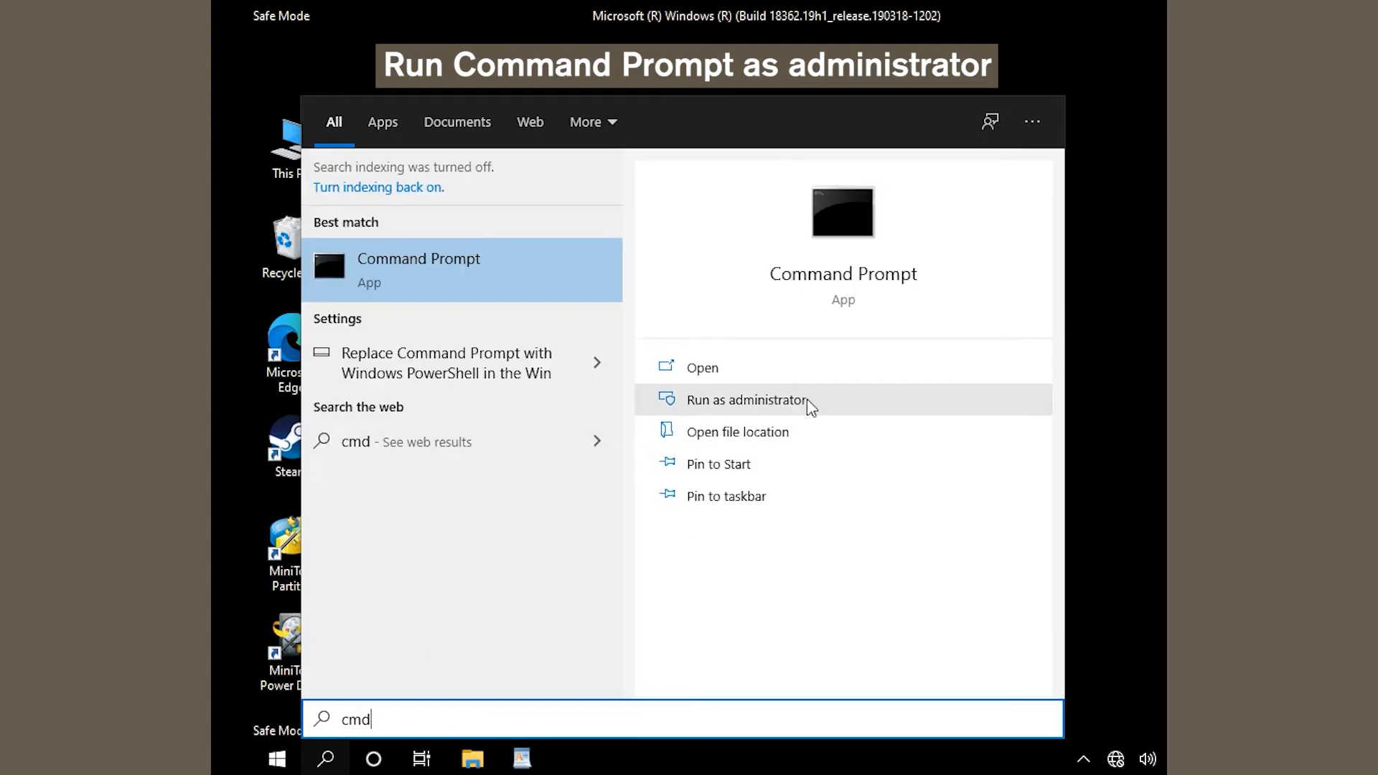
left_click(746, 400)
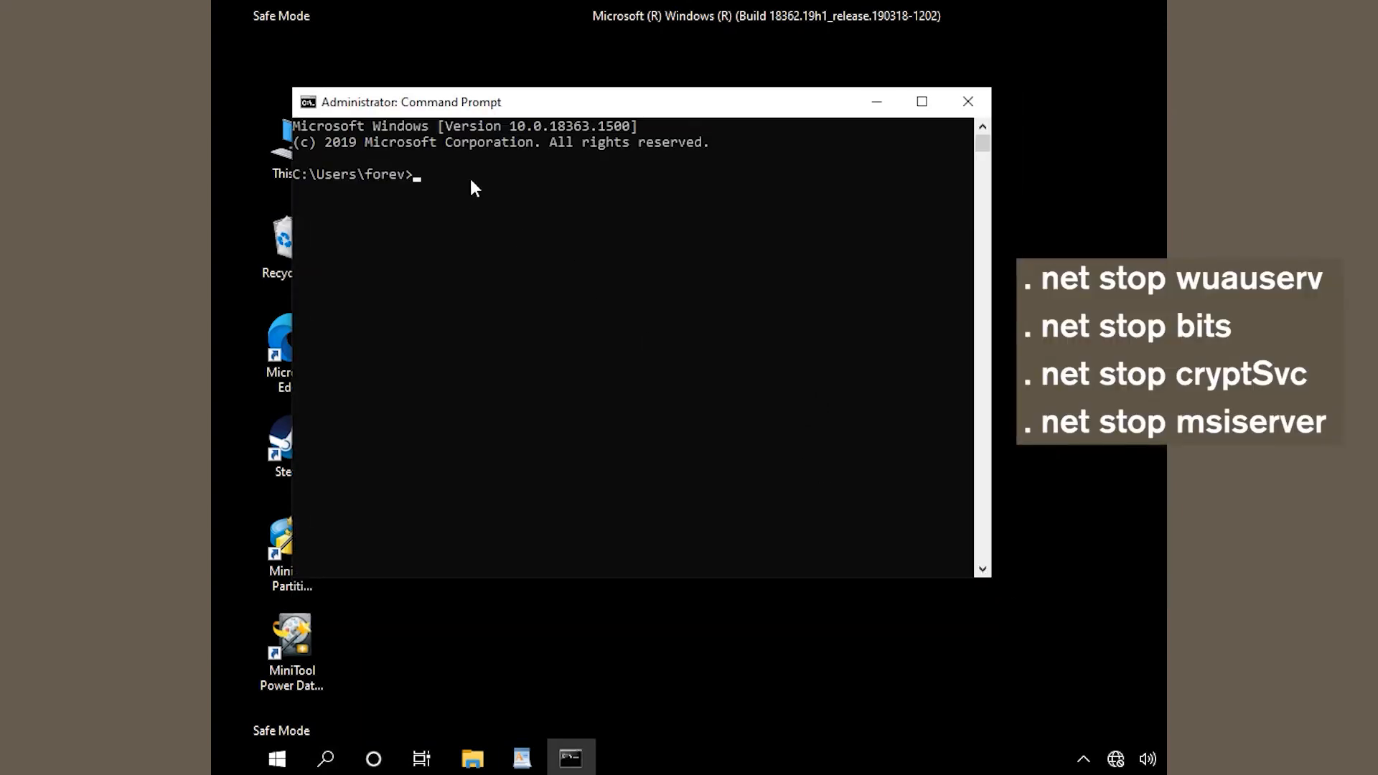
Run net stop wuauserv, net stop bits and net stop cryptSvc to halt the update services
type("net stop wuauserv")
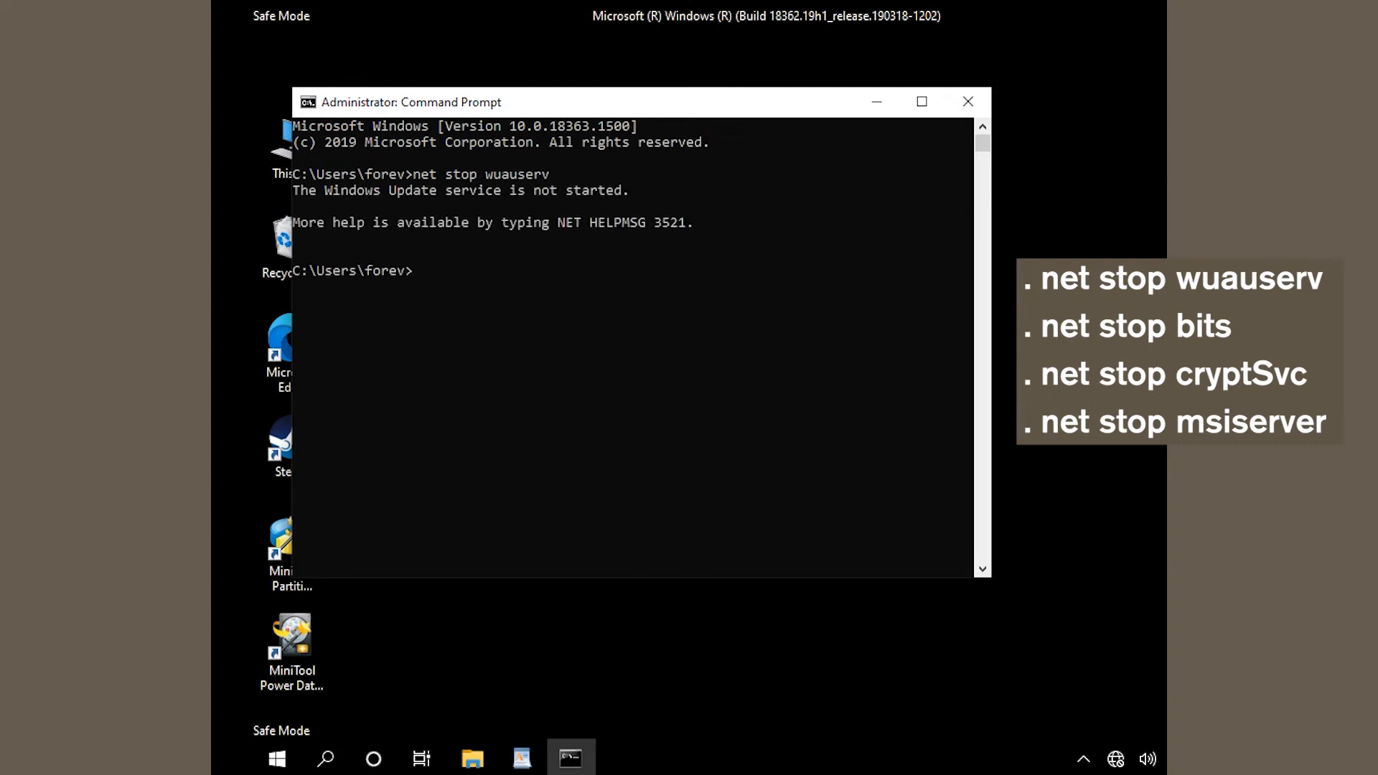
type("net stop bits")
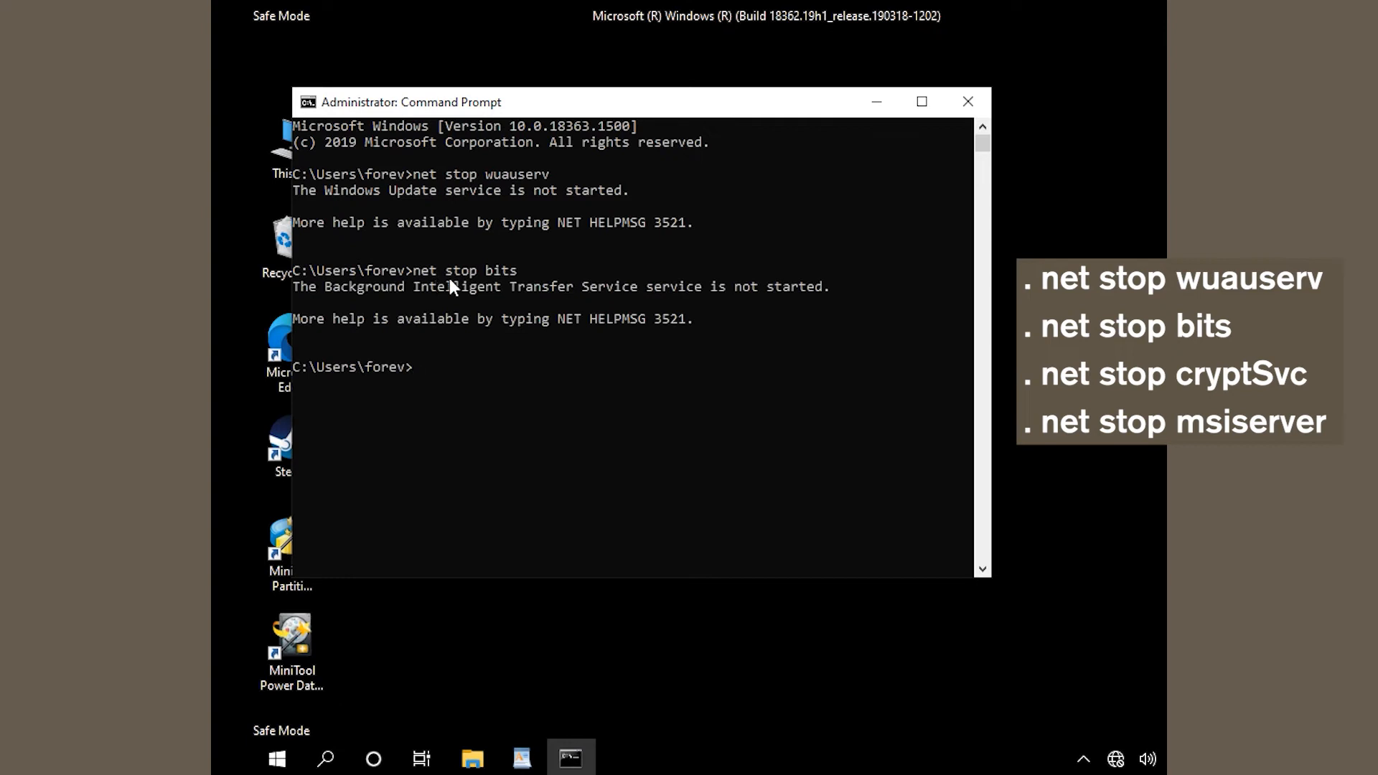
type("net stop cryptSvc")
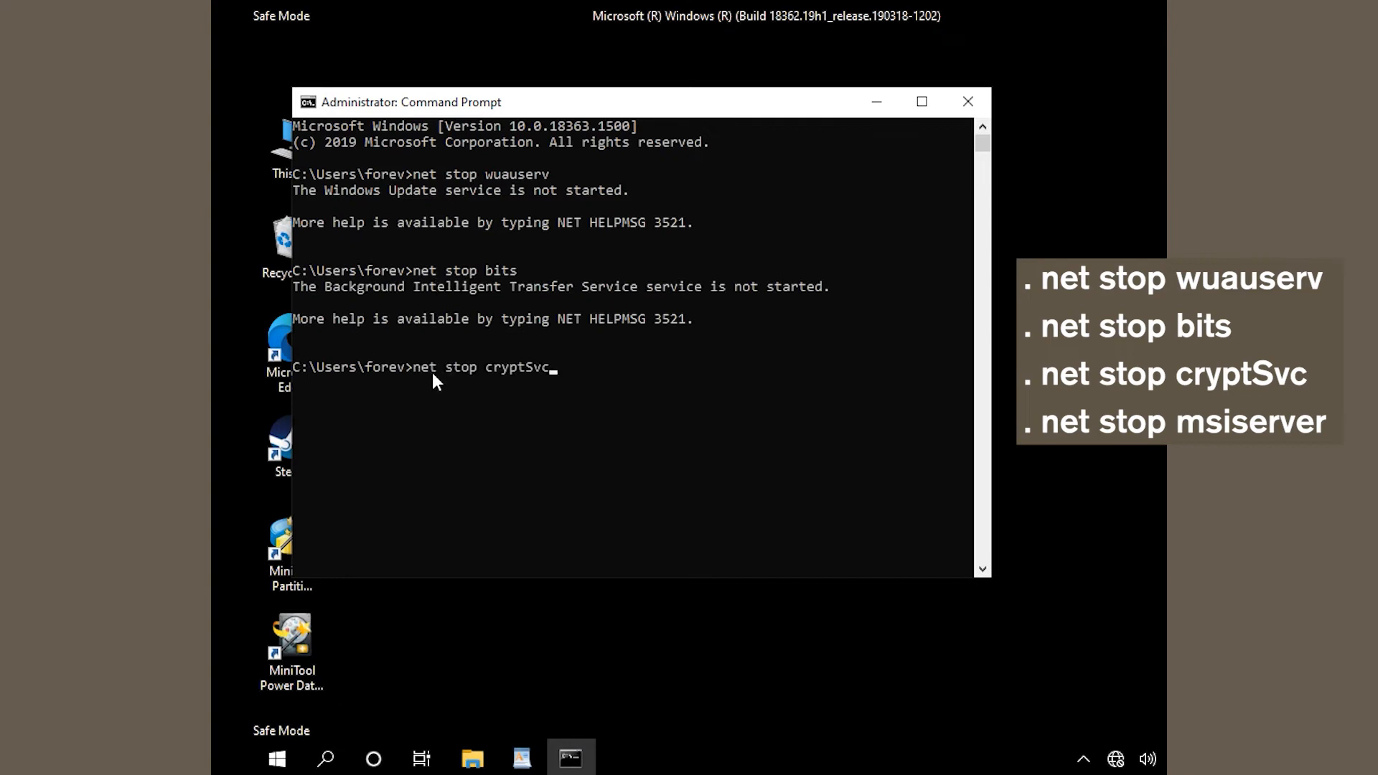
key("enter")
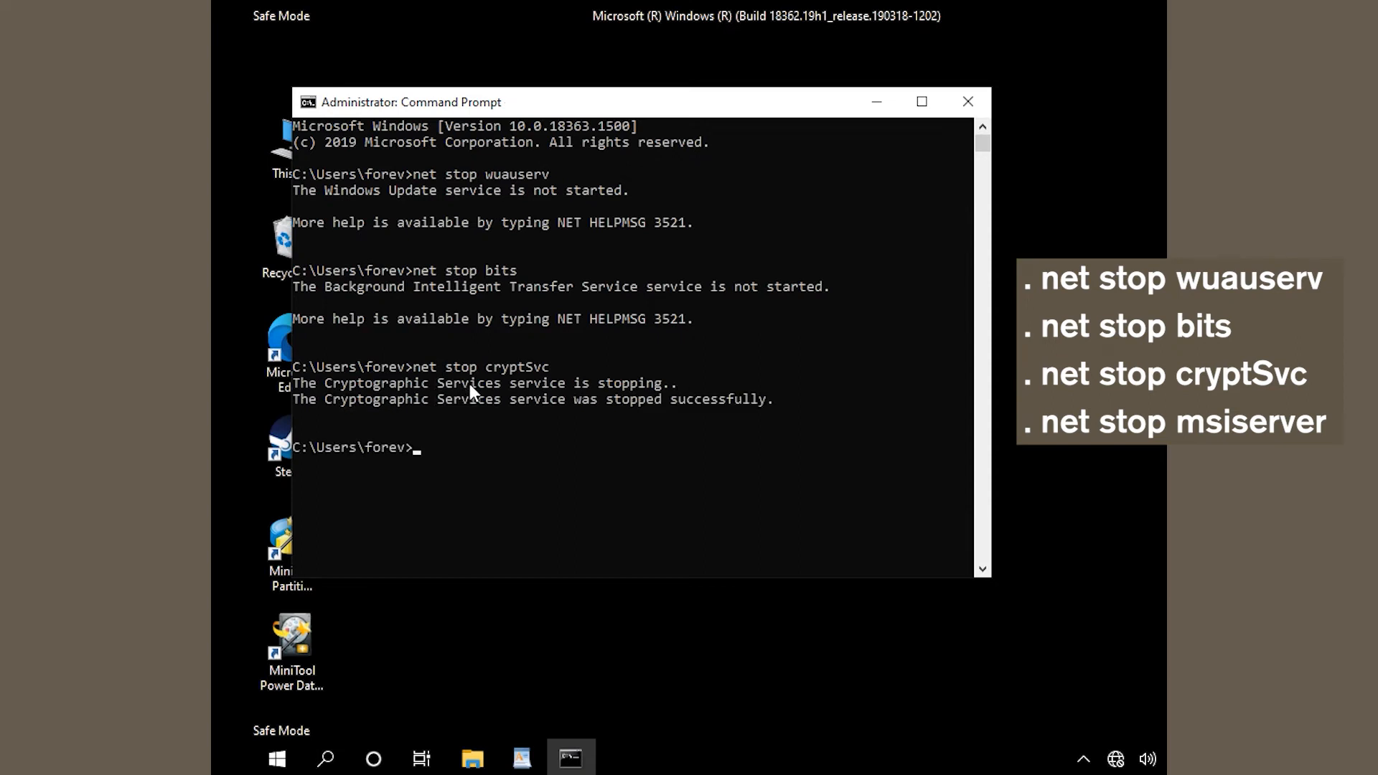
mouse_move(461, 464)
type("net stop msiserver")
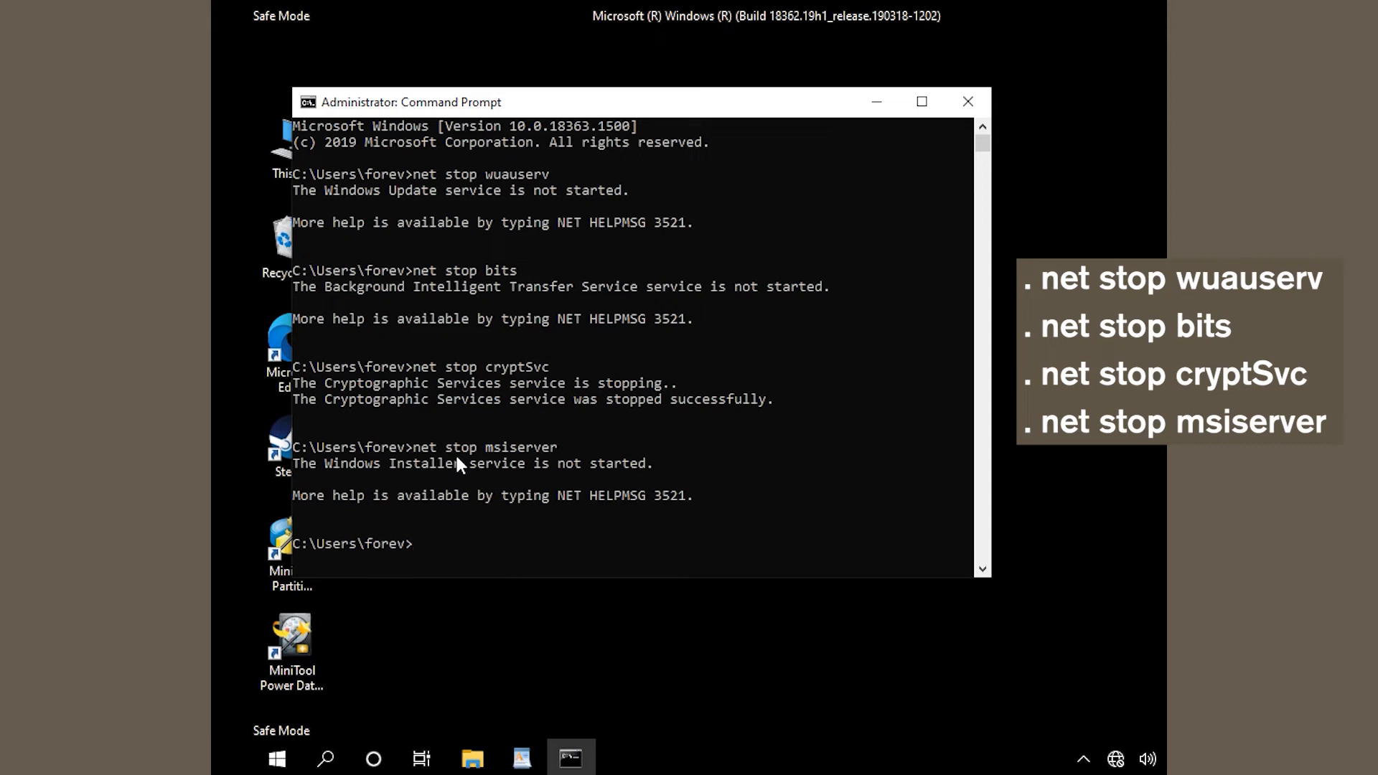
mouse_move(461, 562)
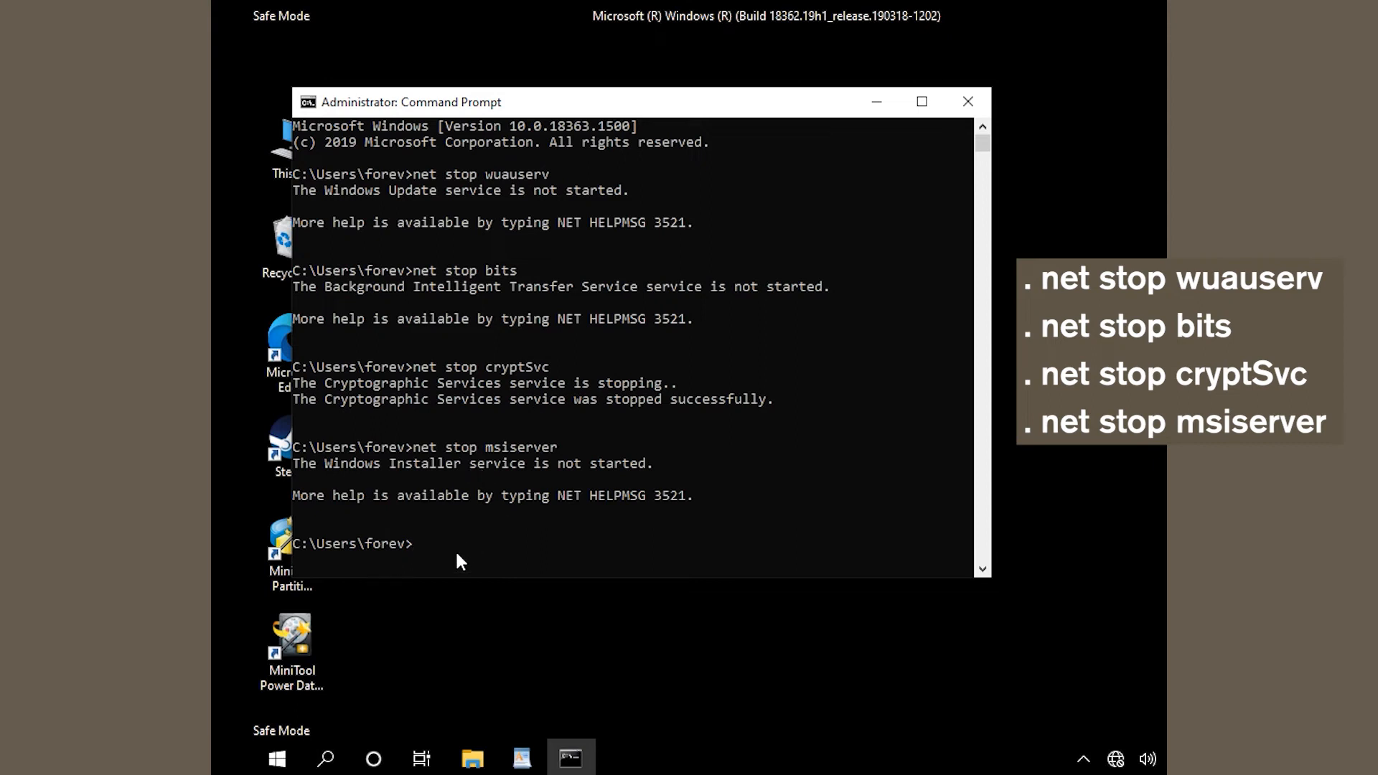
mouse_move(503, 565)
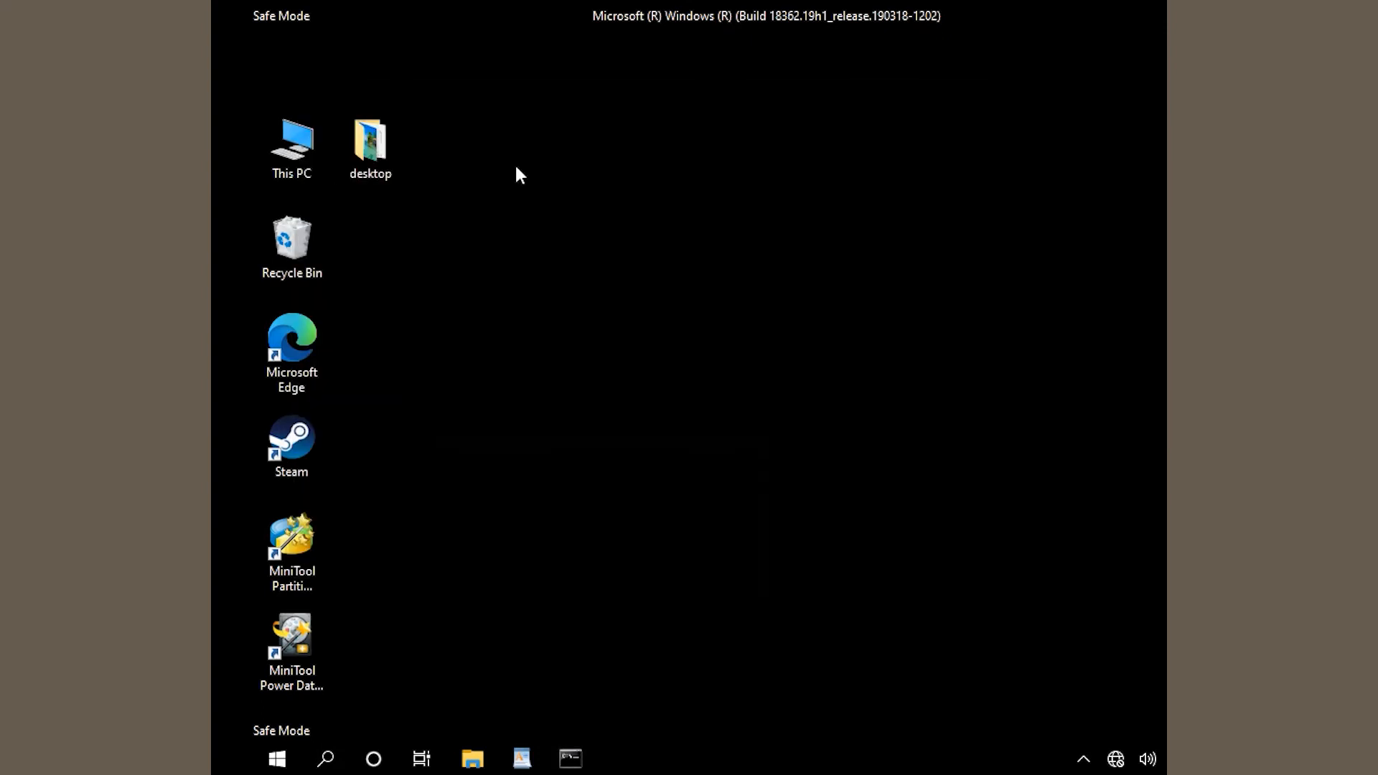
Browse This PC > Local Disk (C:) > Windows and enter the SoftwareDistribution folder
left_click(291, 140)
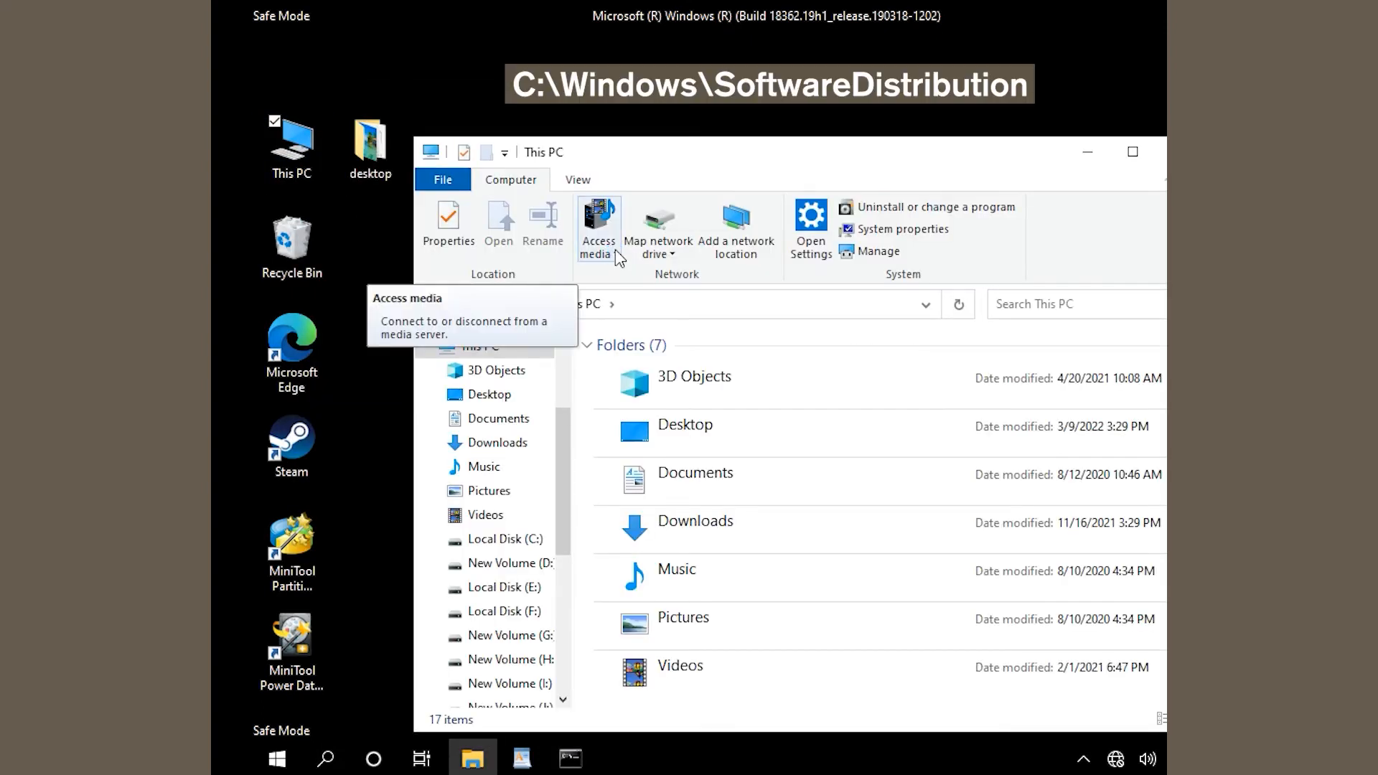
left_click(504, 538)
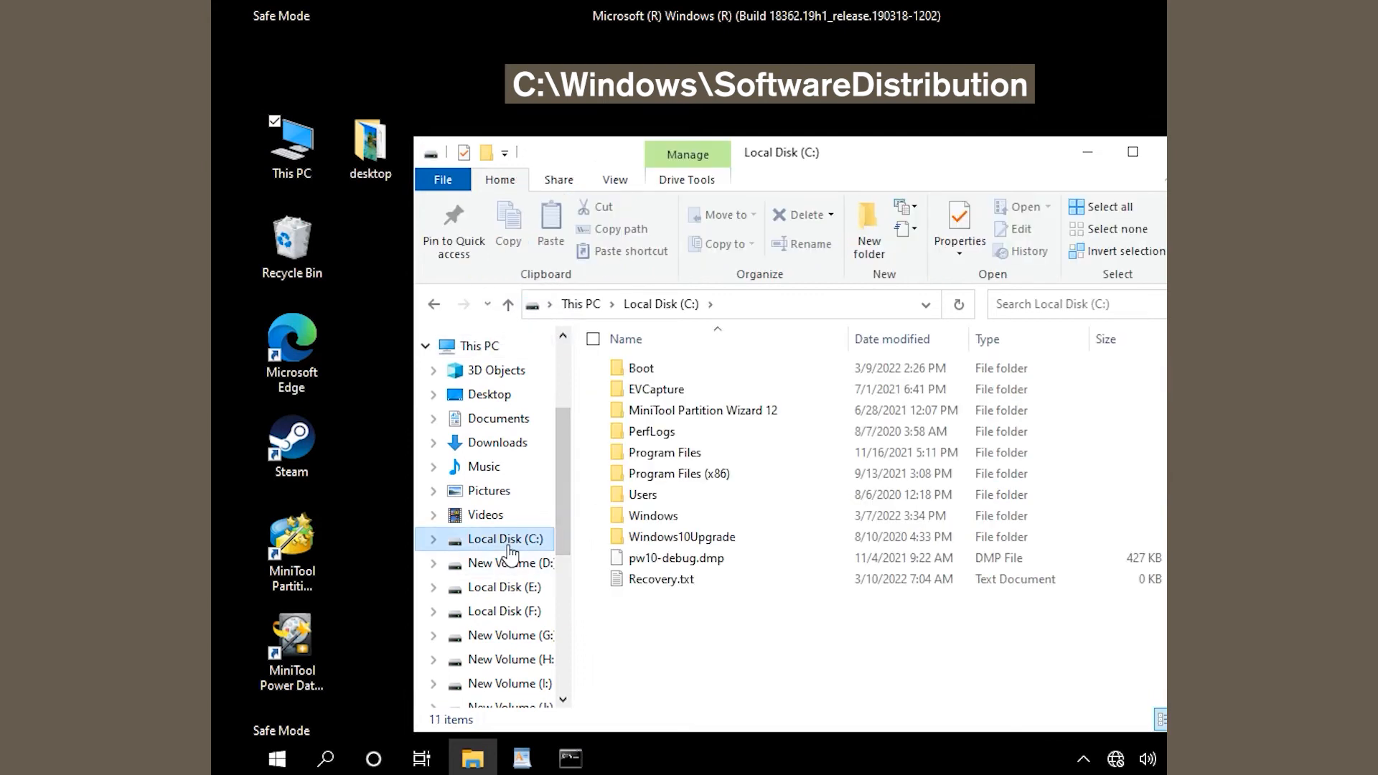
double_click(653, 515)
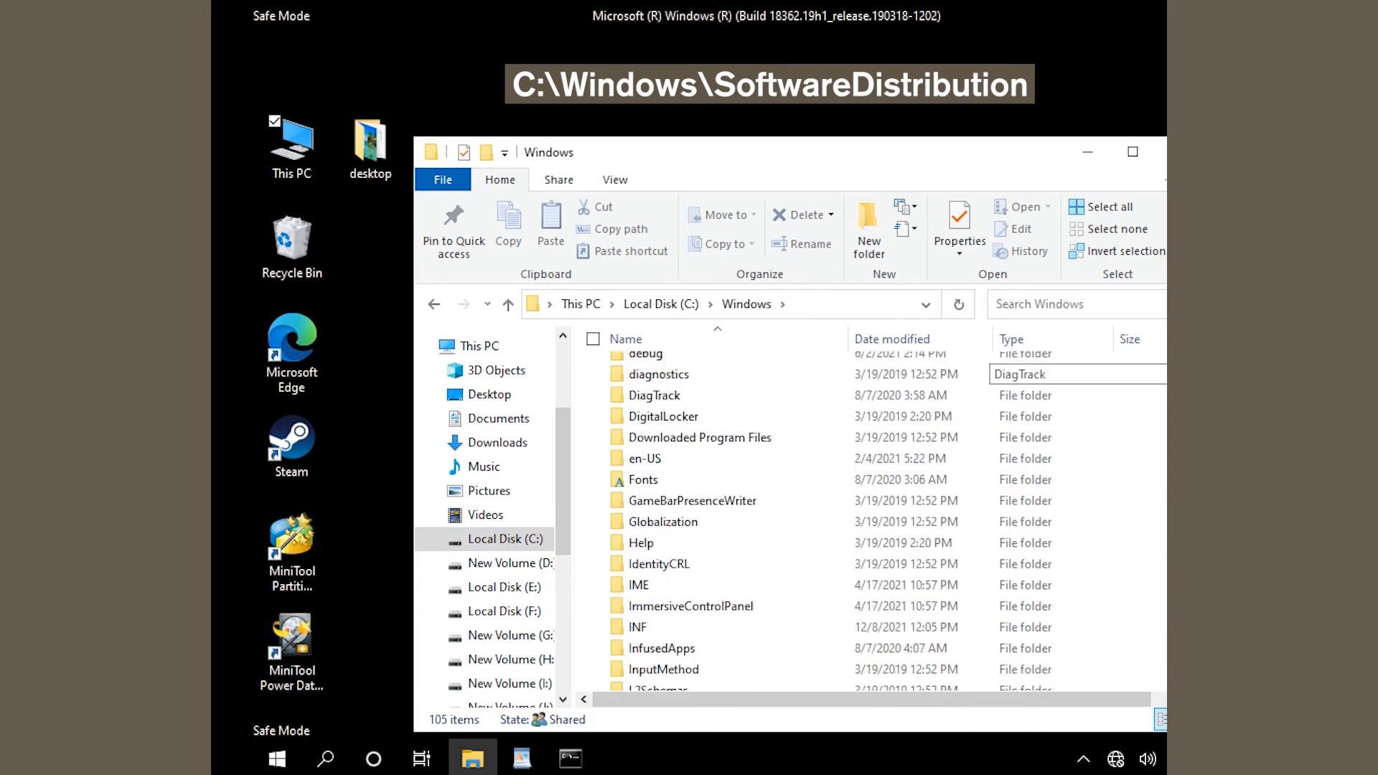
scroll("down", 3)
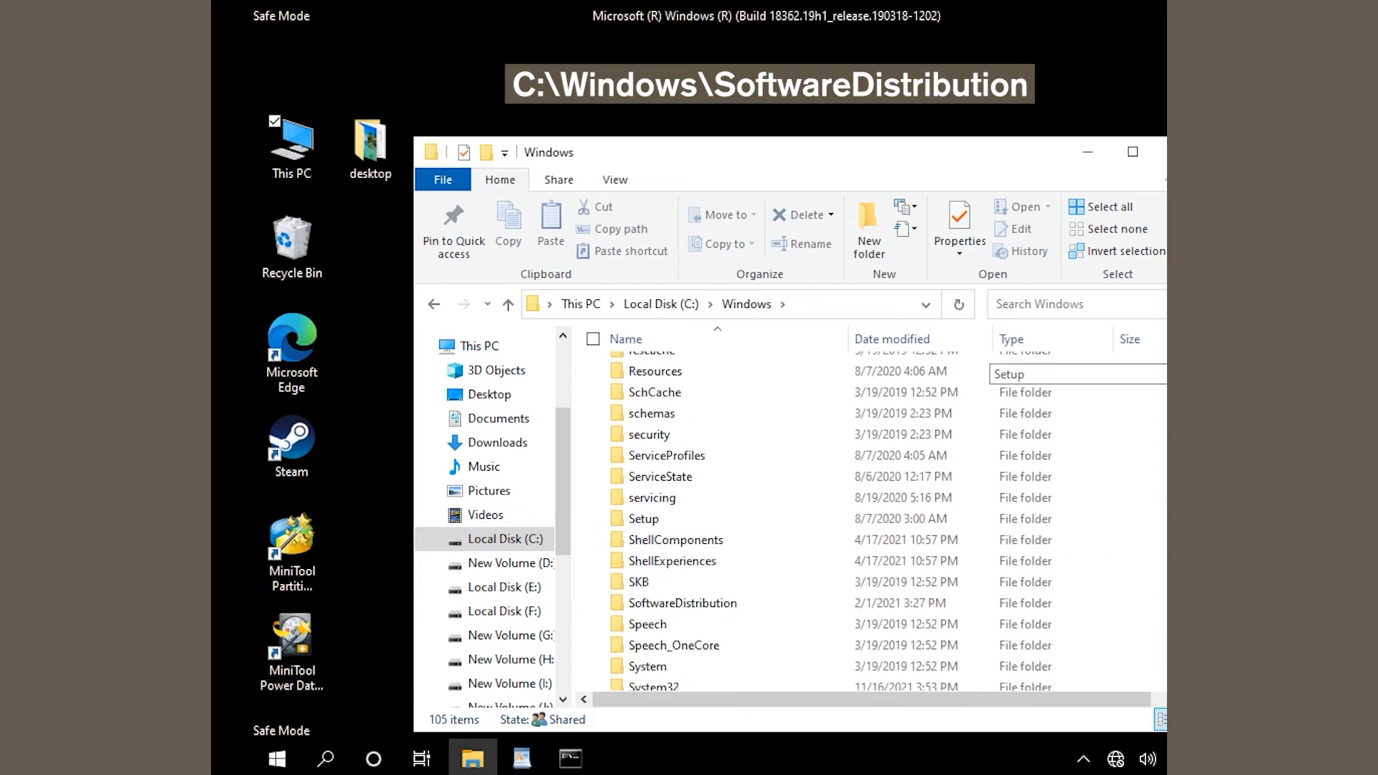
scroll("down", 3)
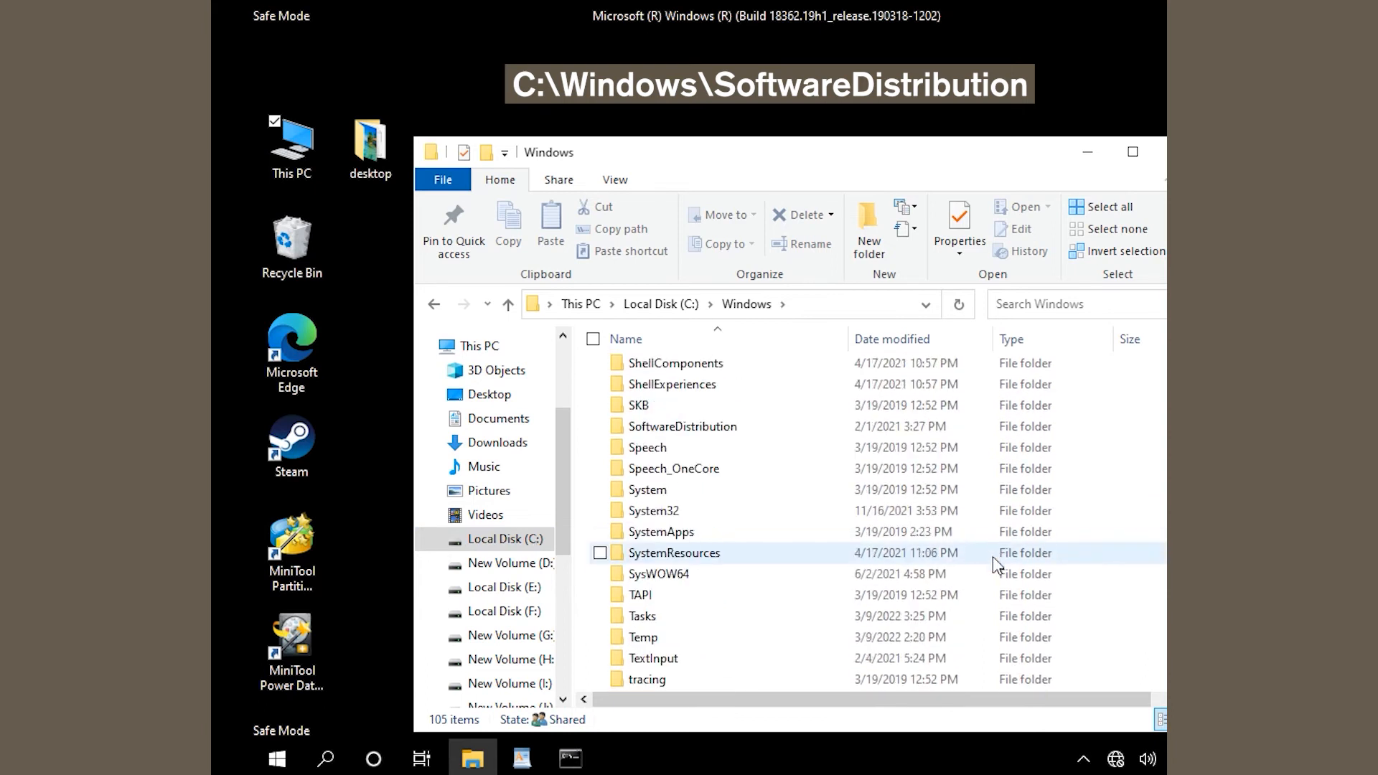
scroll("down", 3)
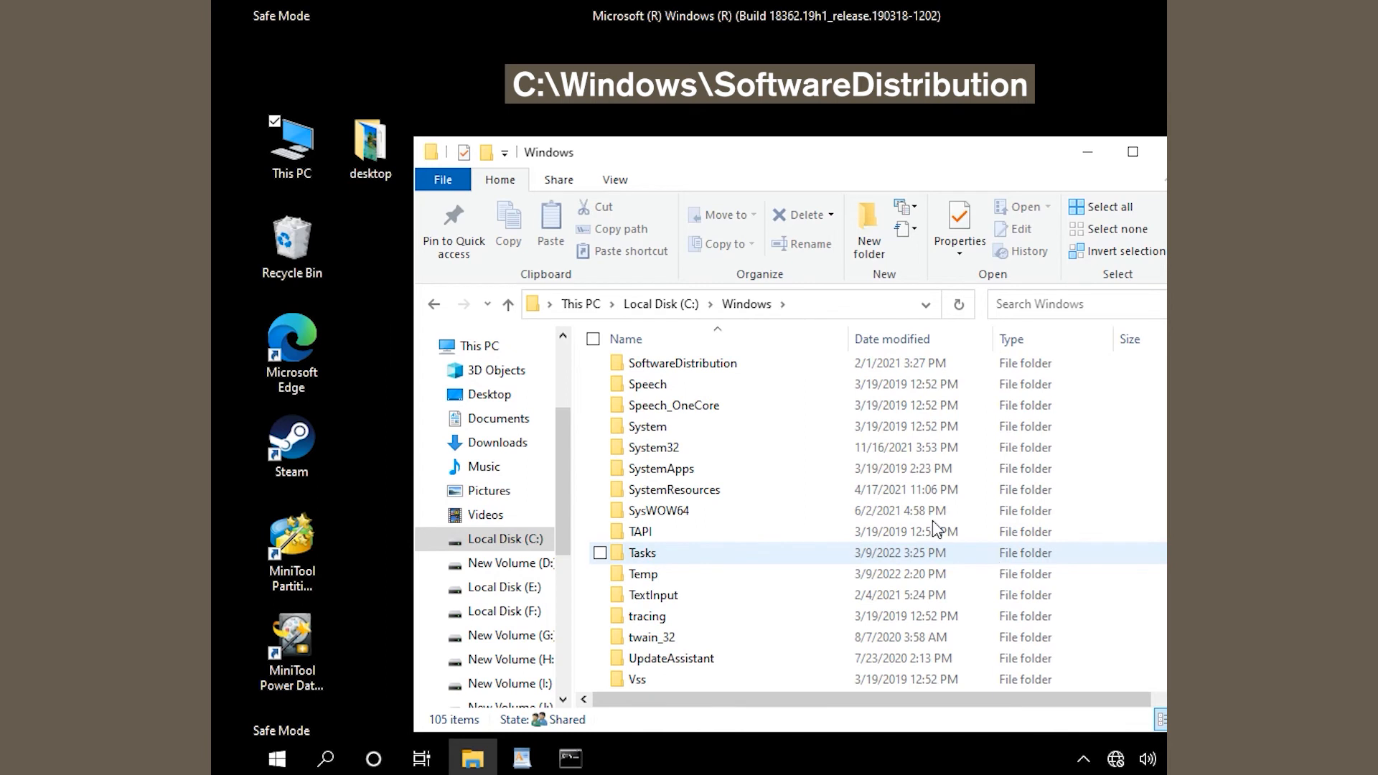
left_click(682, 363)
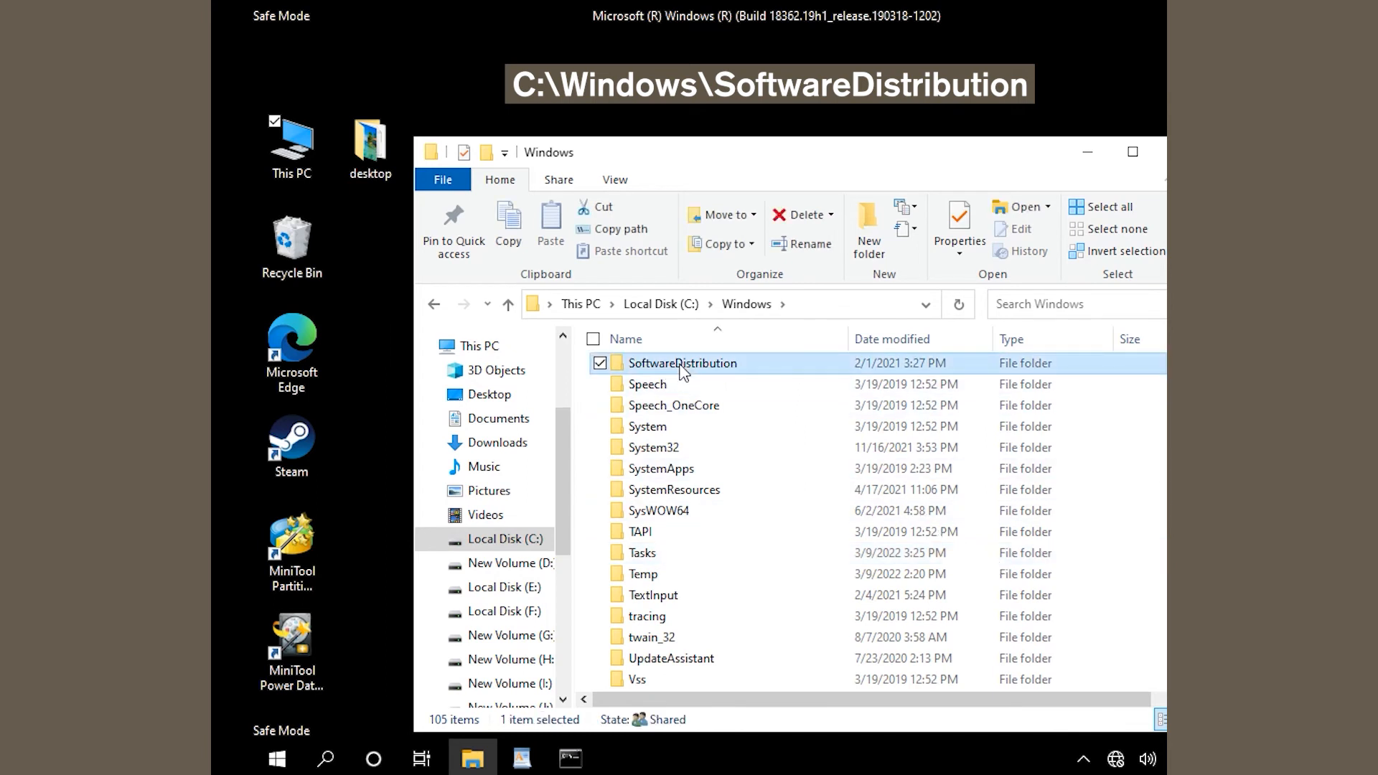
double_click(682, 364)
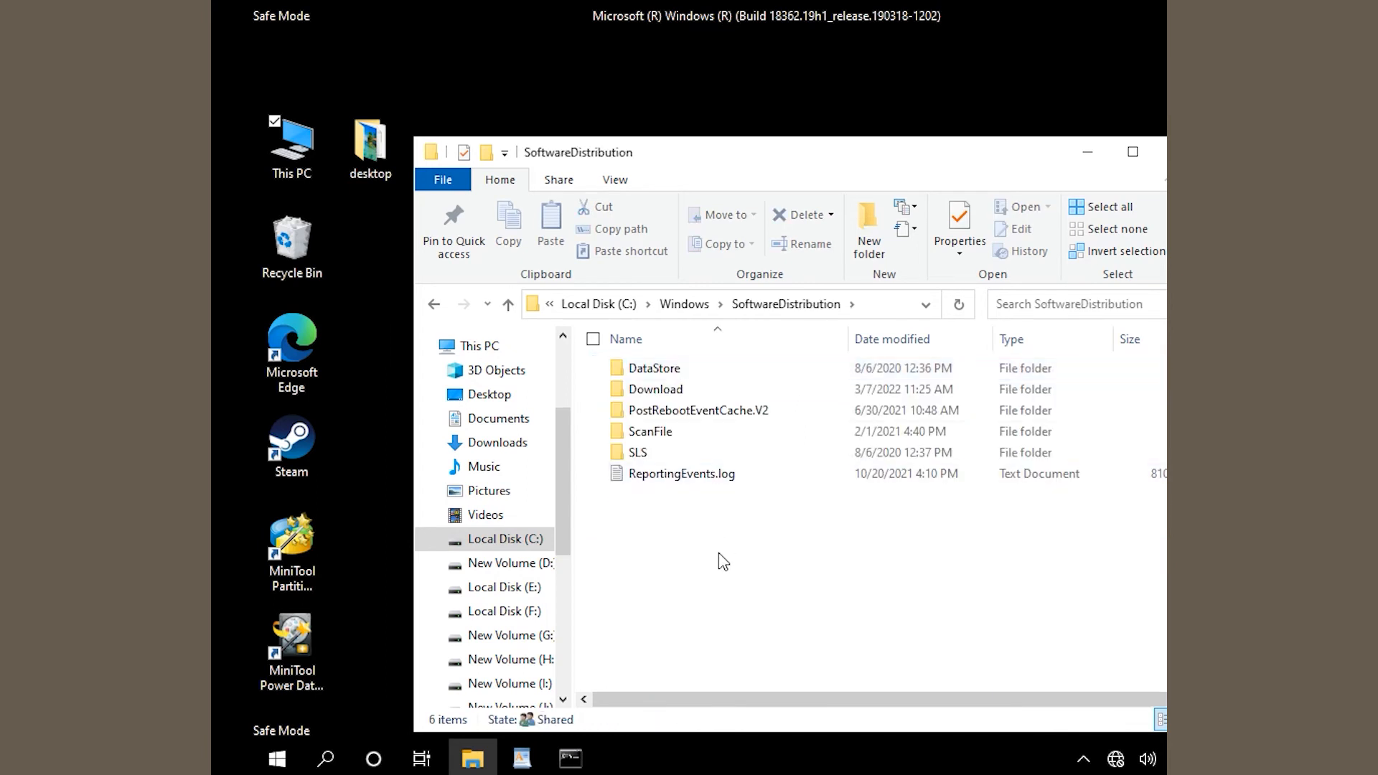
Select all contents of SoftwareDistribution and delete them
left_click(1109, 206)
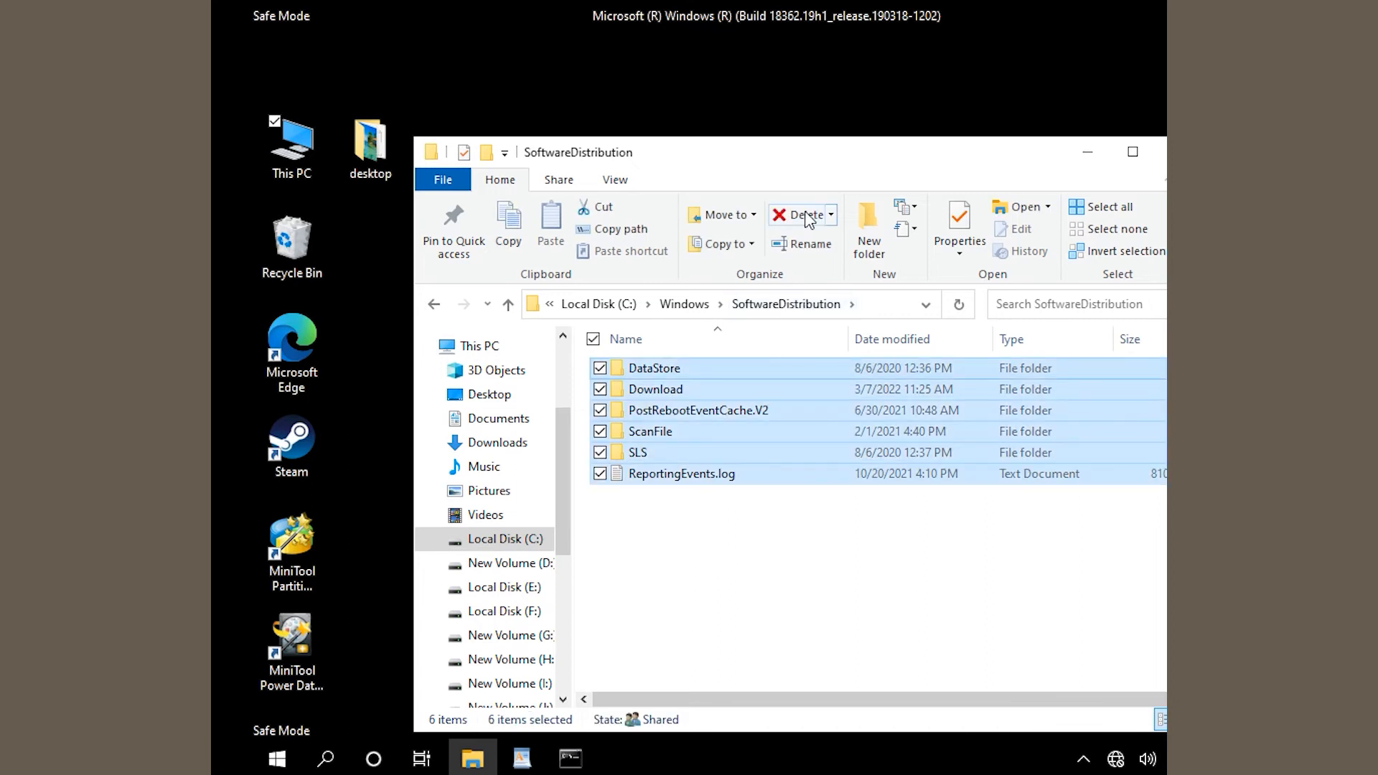
left_click(801, 214)
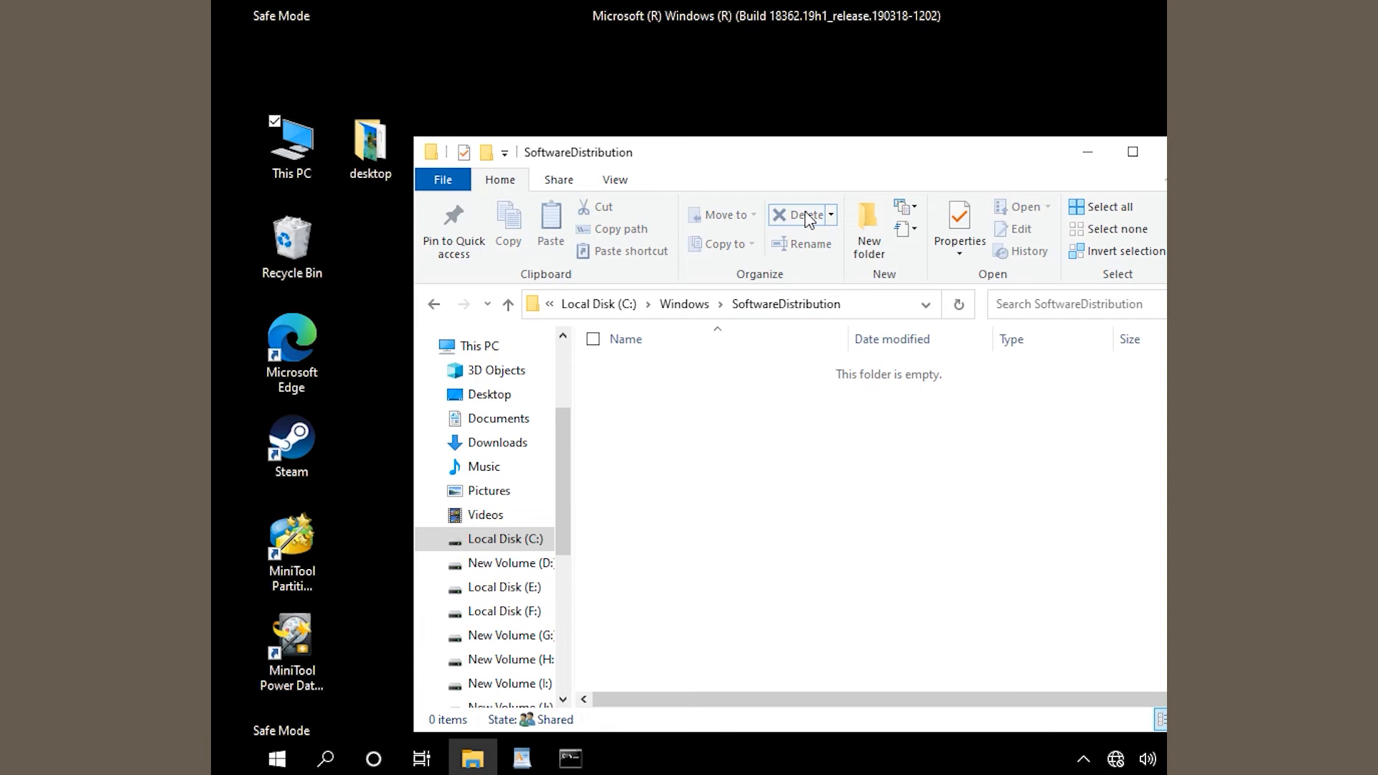
mouse_move(742, 446)
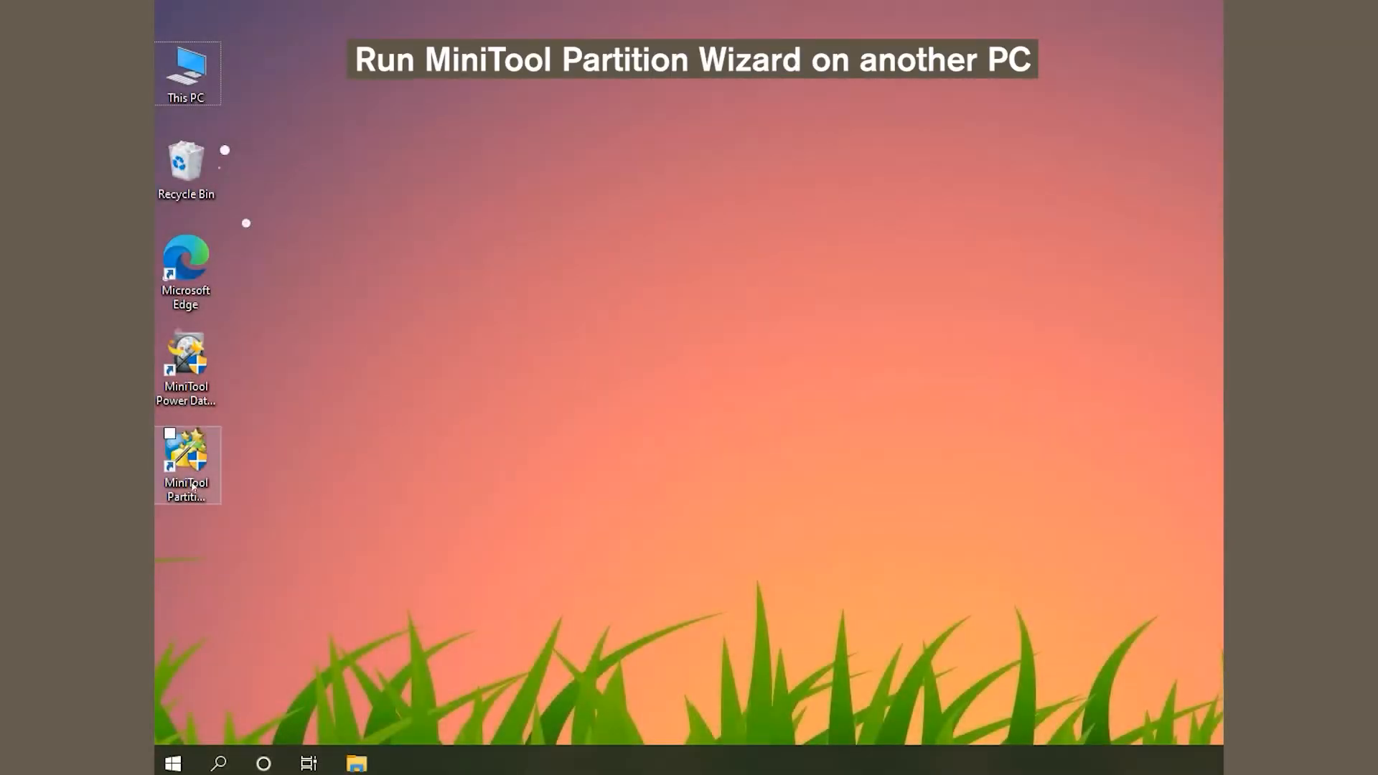
mouse_move(186, 463)
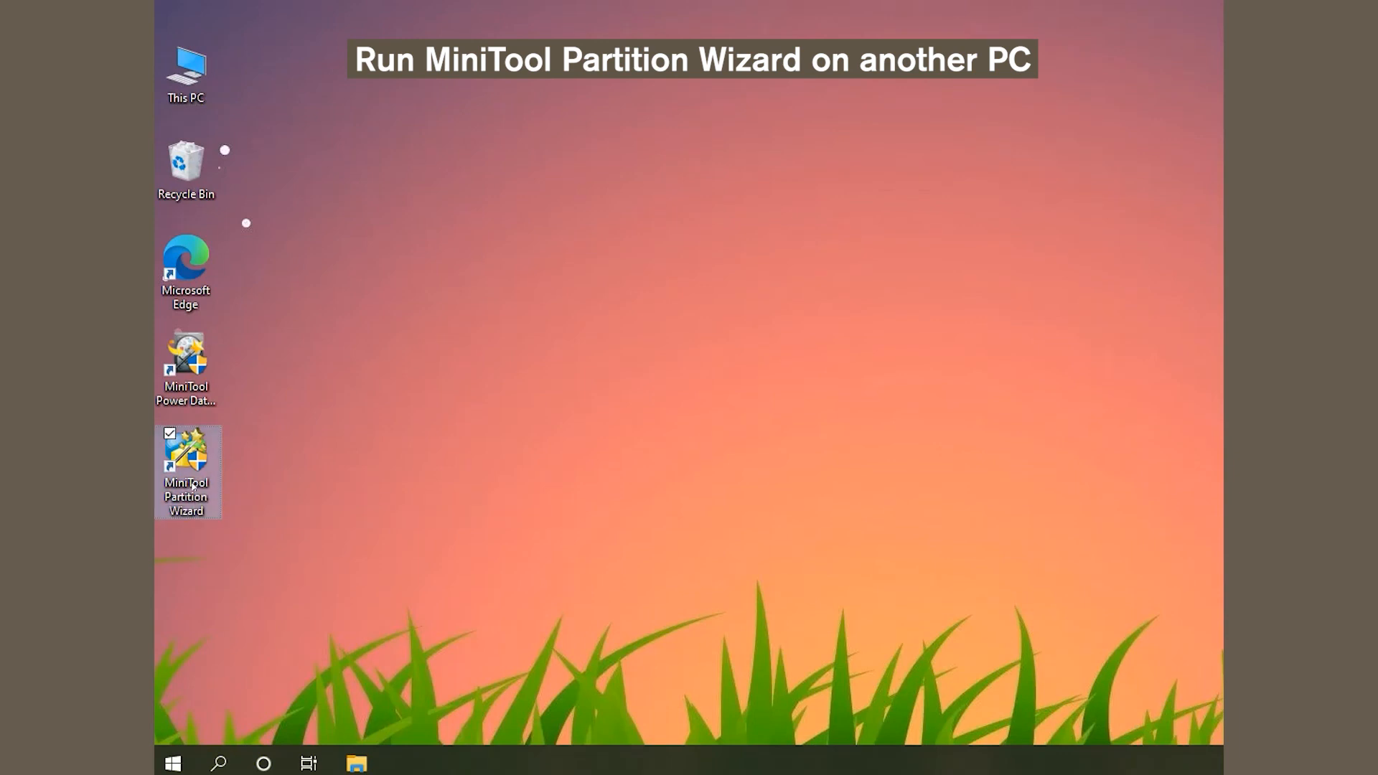
Launch MiniTool Partition Wizard from the desktop and allow it in the UAC prompt
double_click(185, 458)
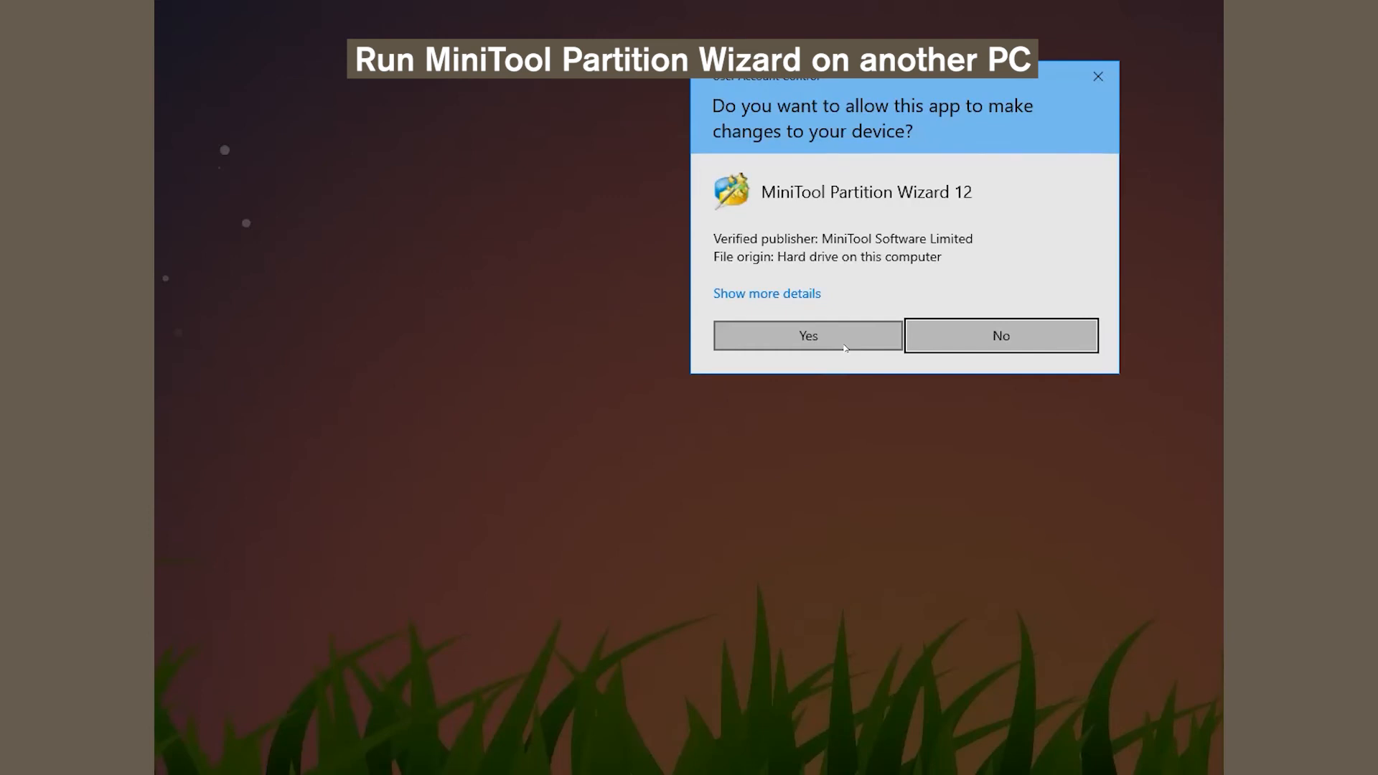
left_click(807, 342)
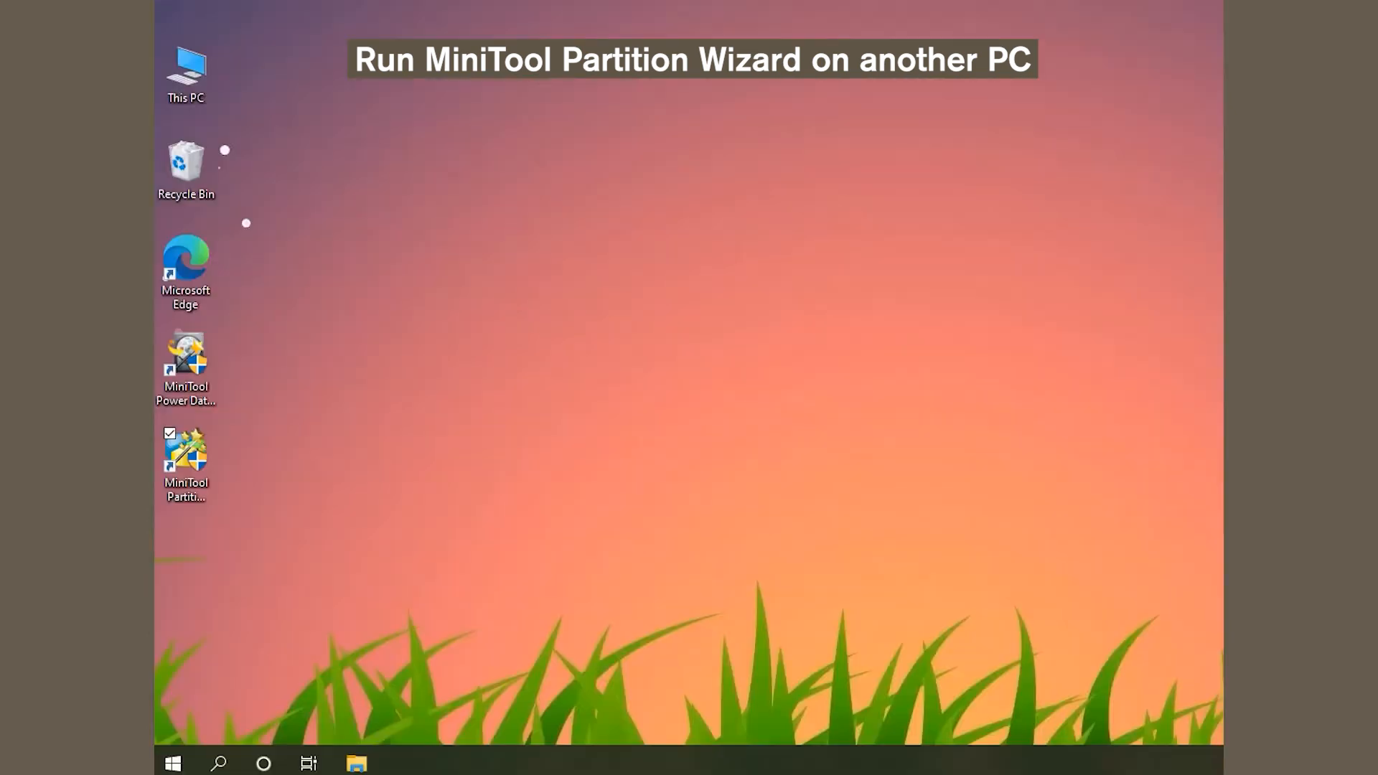
double_click(185, 450)
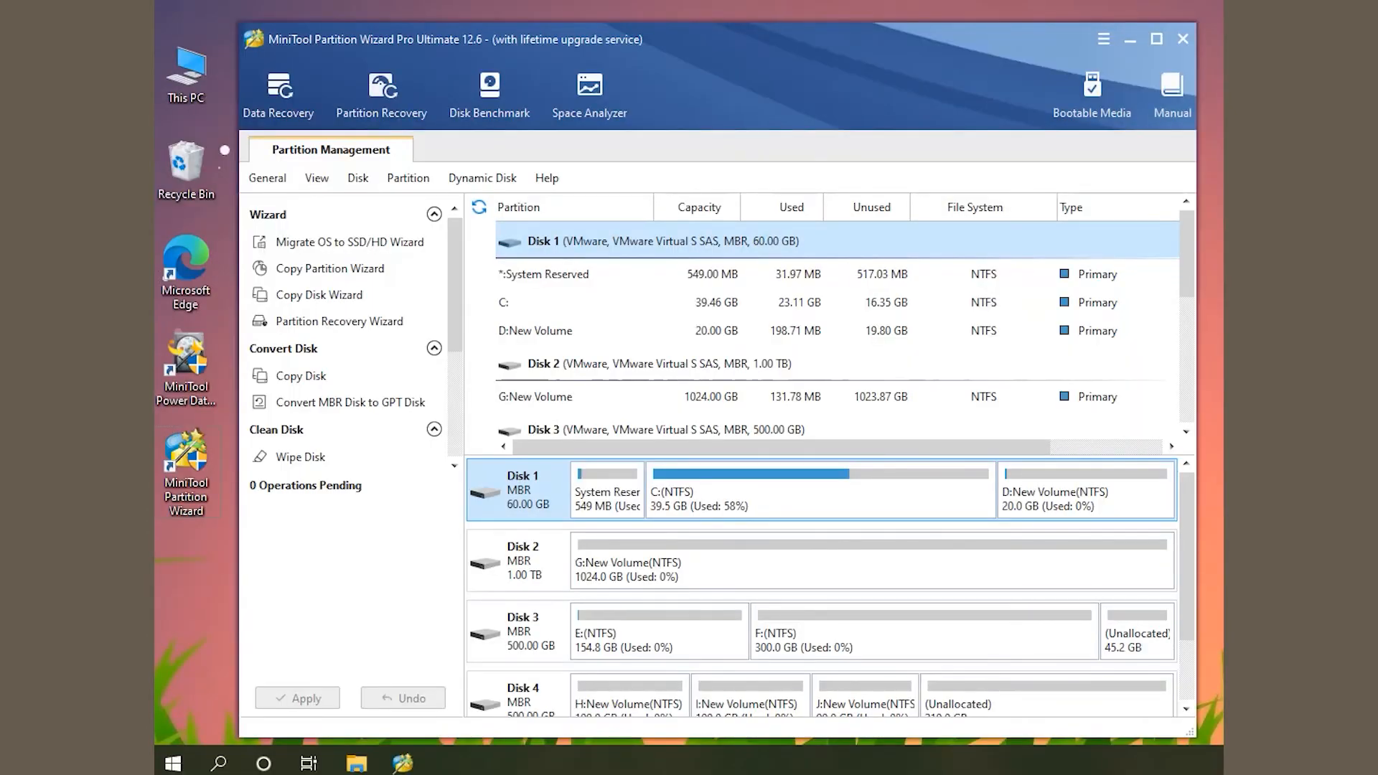
Build a USB boot disk with Bootable Media using the WinPE-based MiniTool plug-in media
left_click(1092, 92)
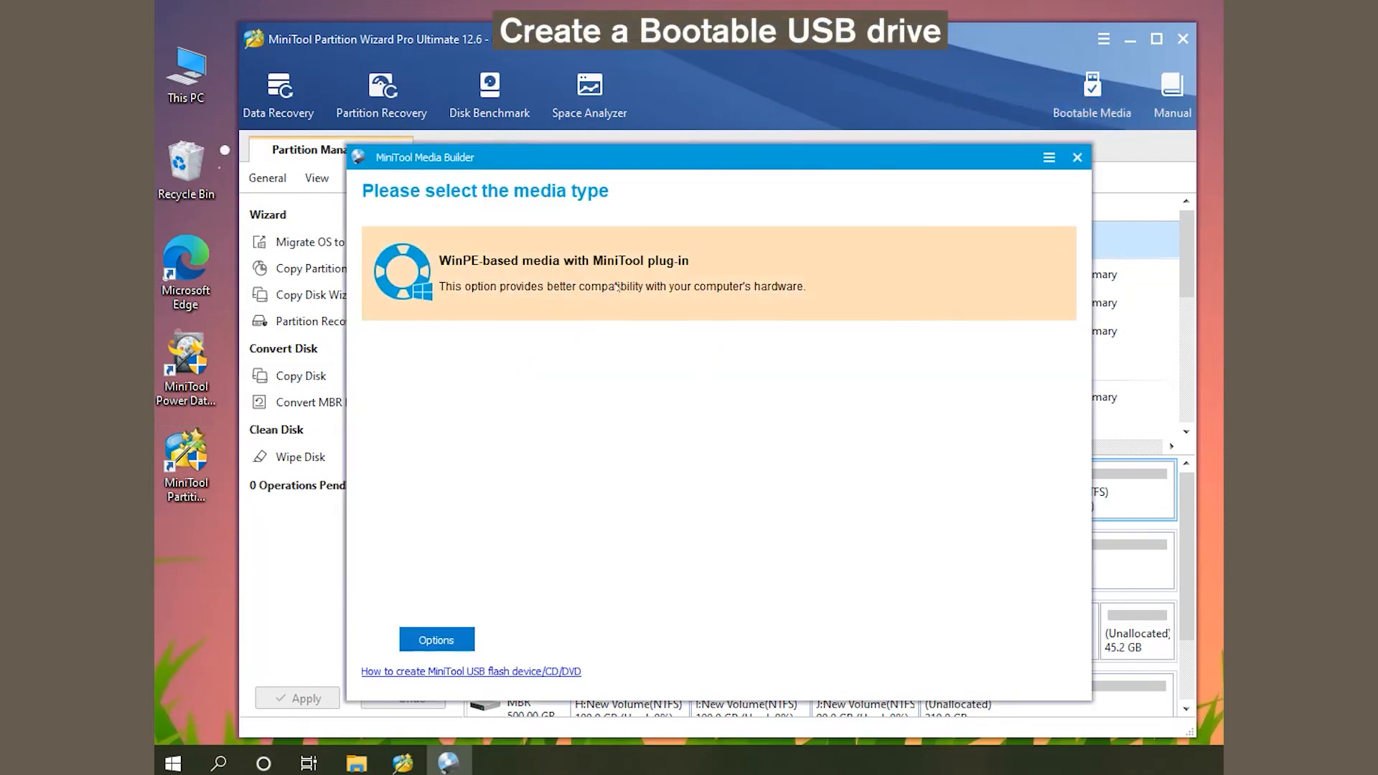
left_click(717, 273)
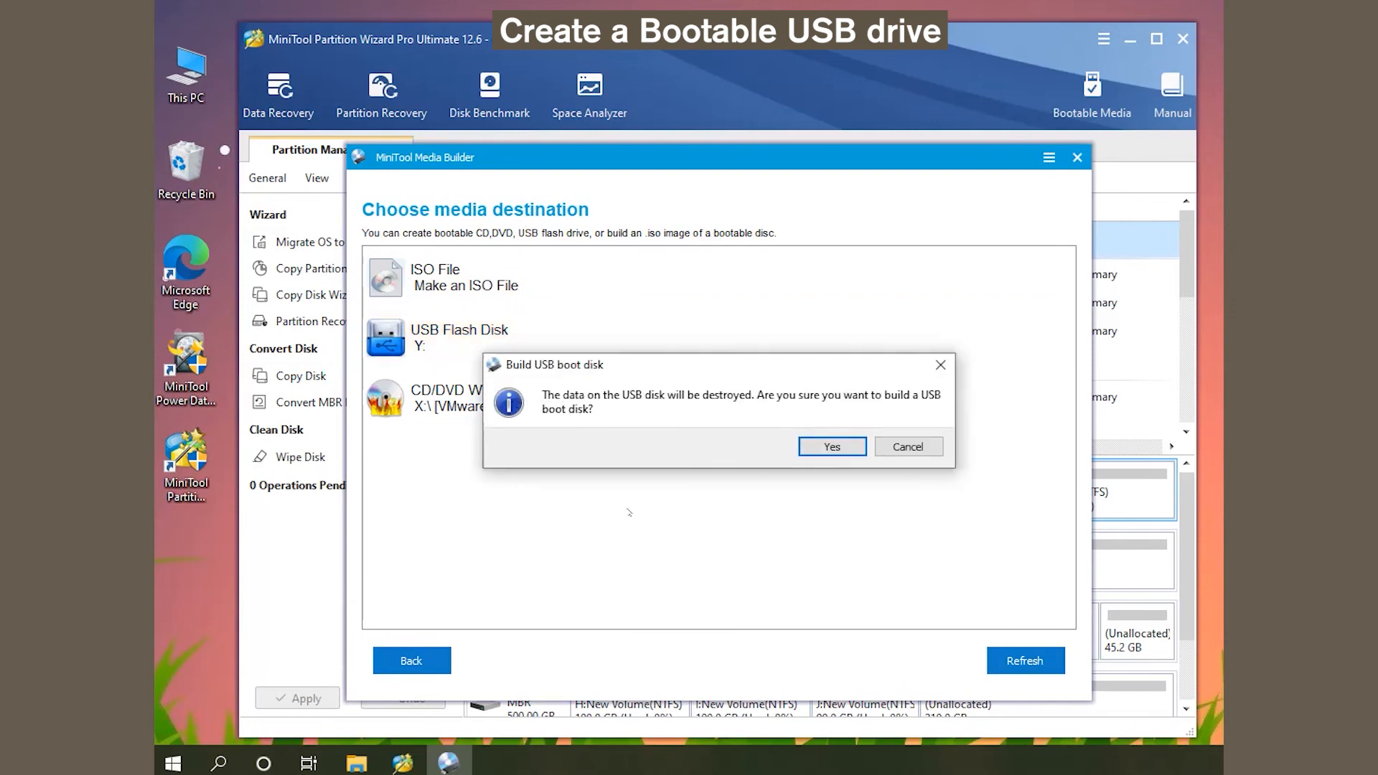
left_click(831, 446)
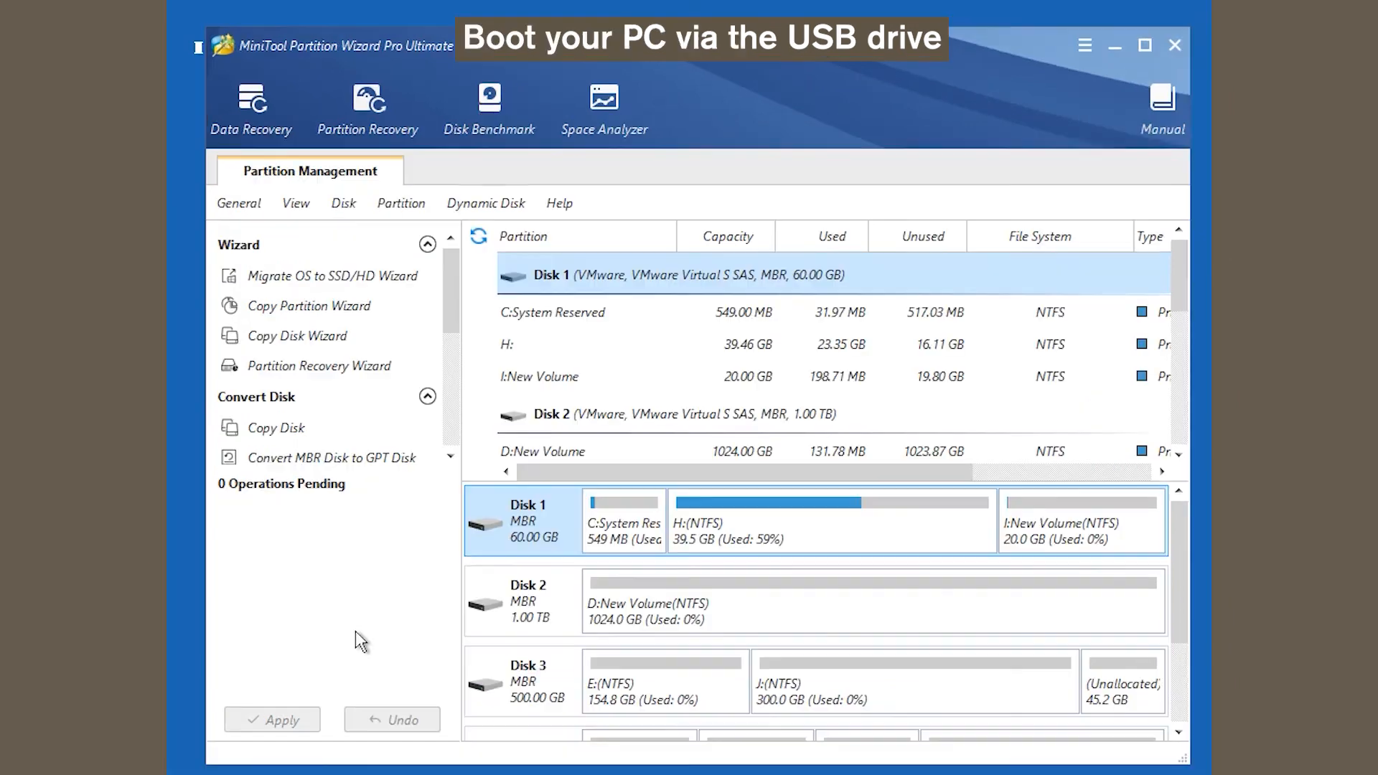
mouse_move(798, 534)
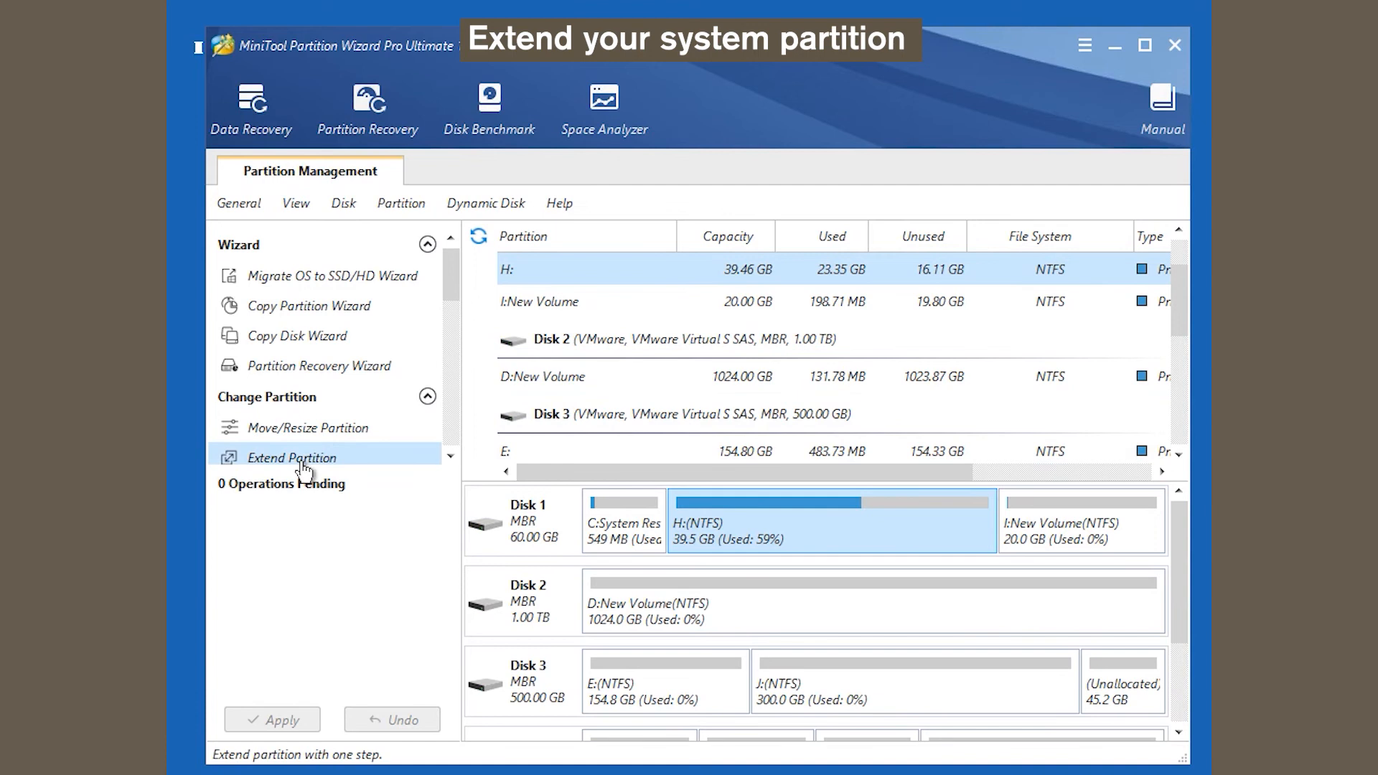
Extend H: to 48.56 GB by taking 9.10 GB from I: New Volume and confirm
left_click(292, 458)
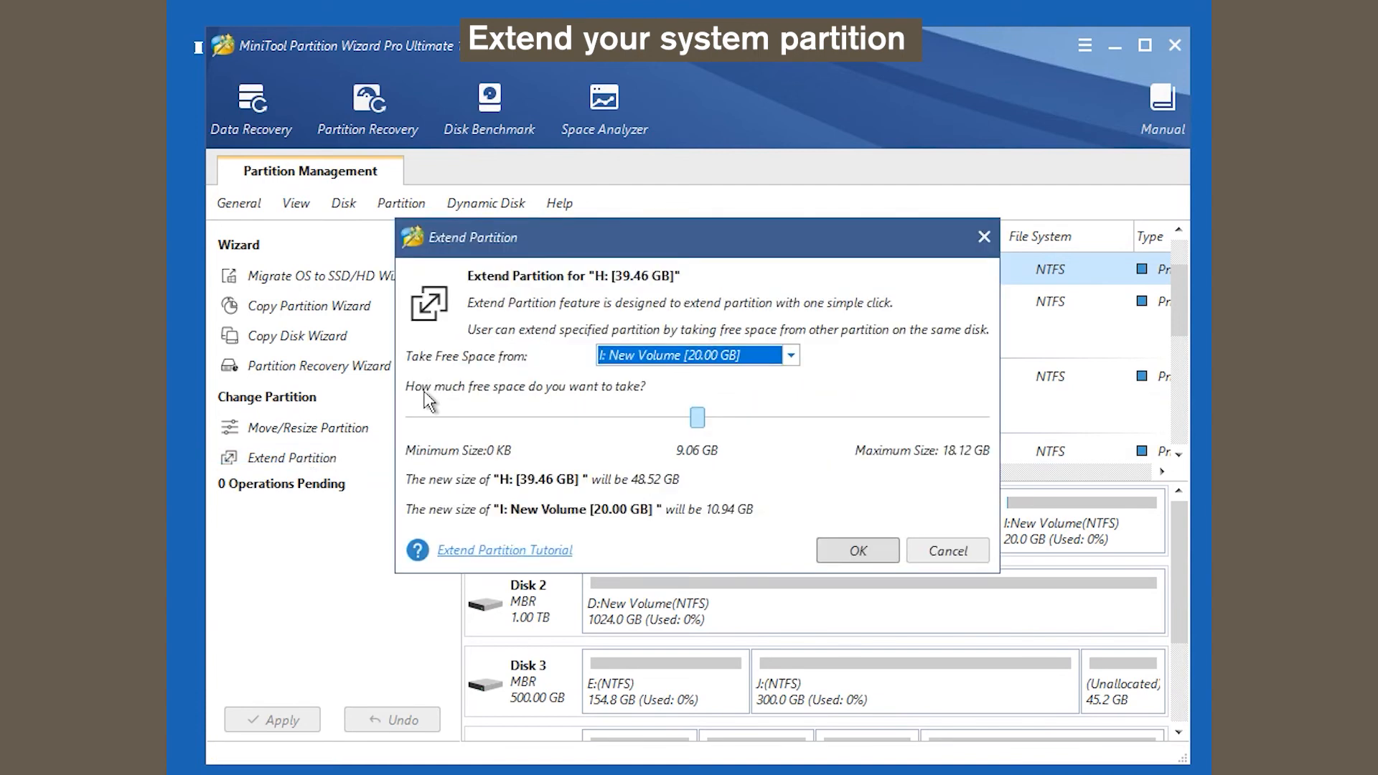
left_click(789, 355)
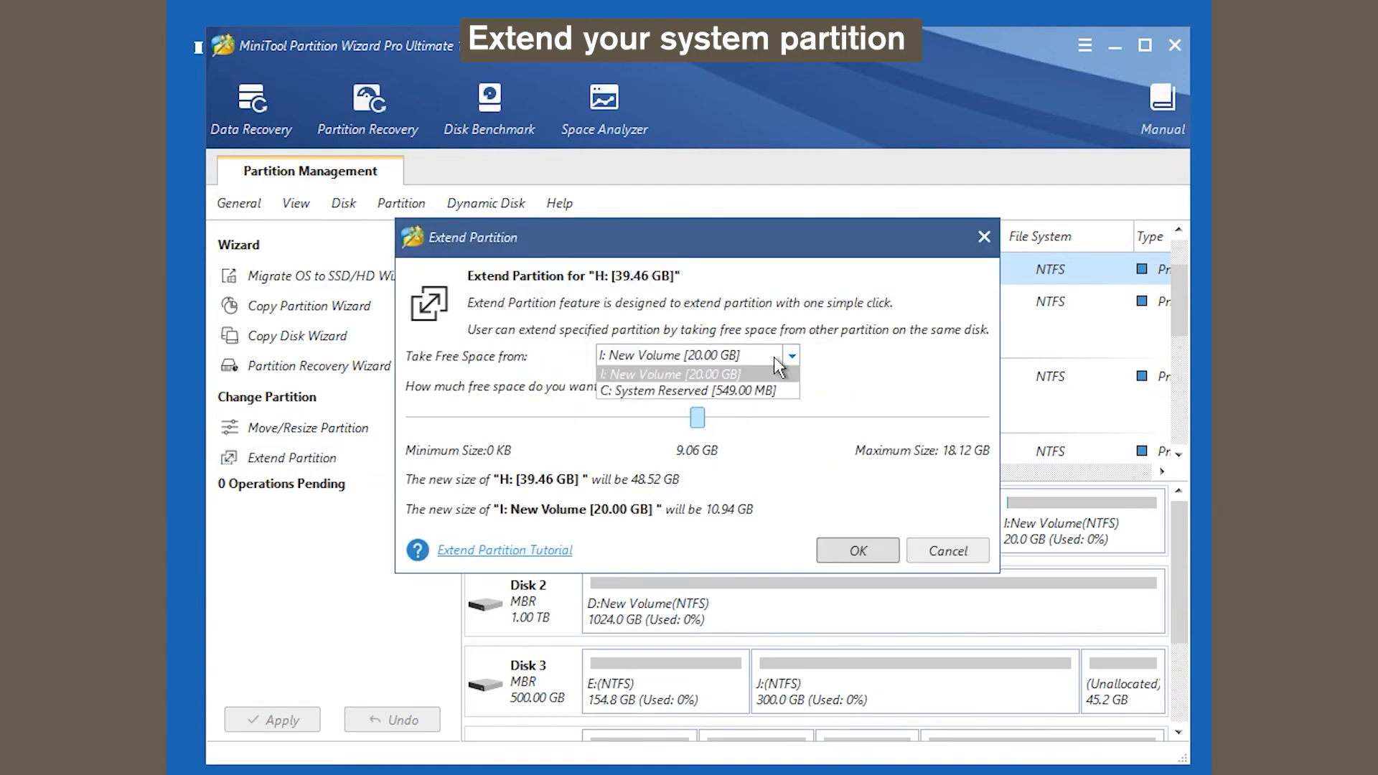
left_click(671, 373)
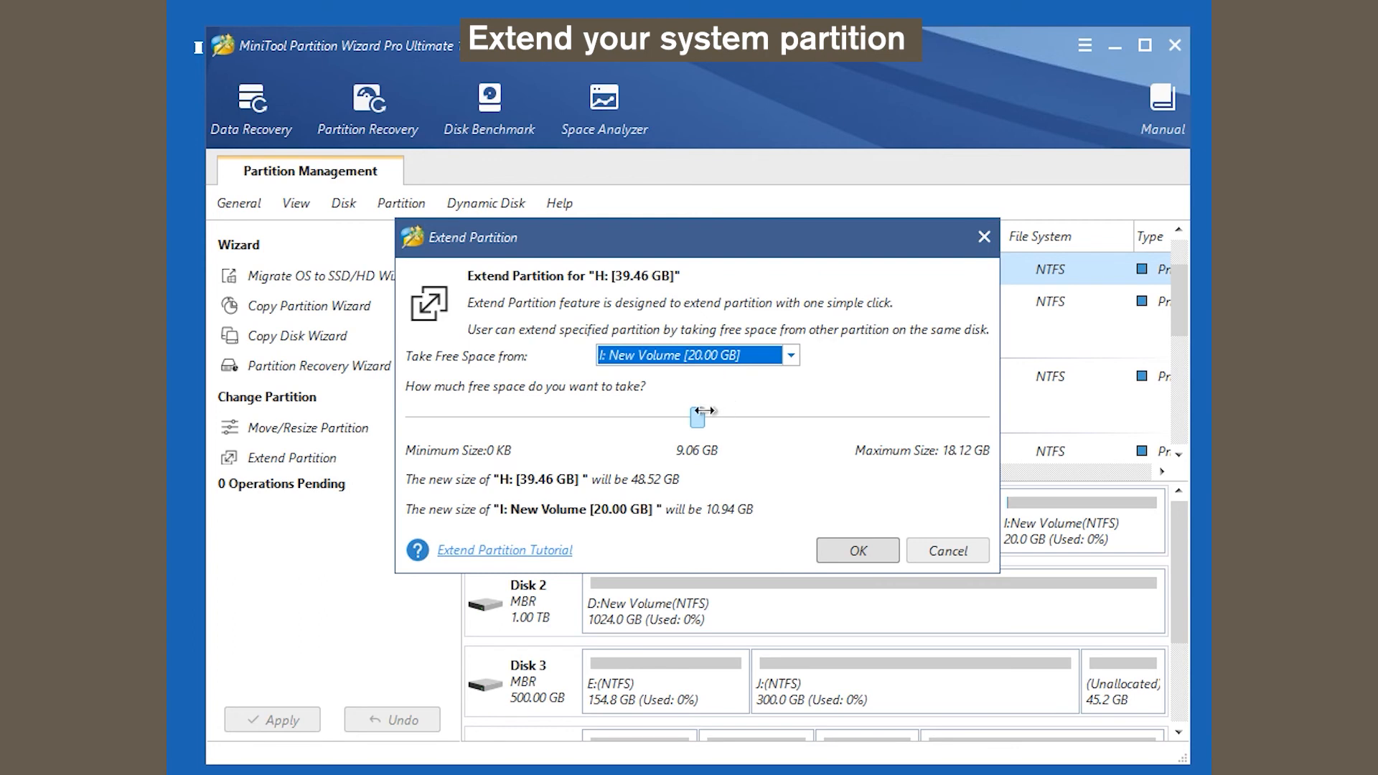
left_click_drag(703, 412, 744, 417)
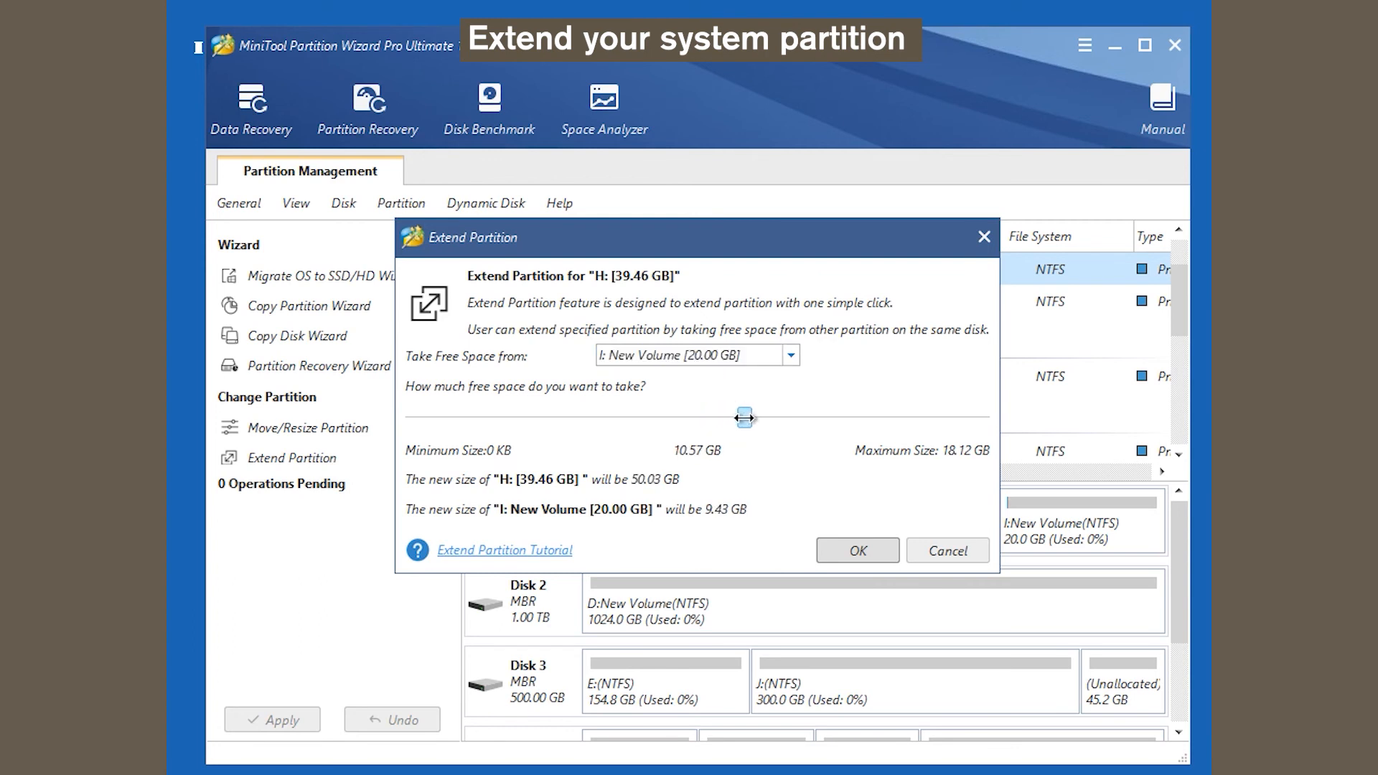
left_click_drag(745, 418, 700, 418)
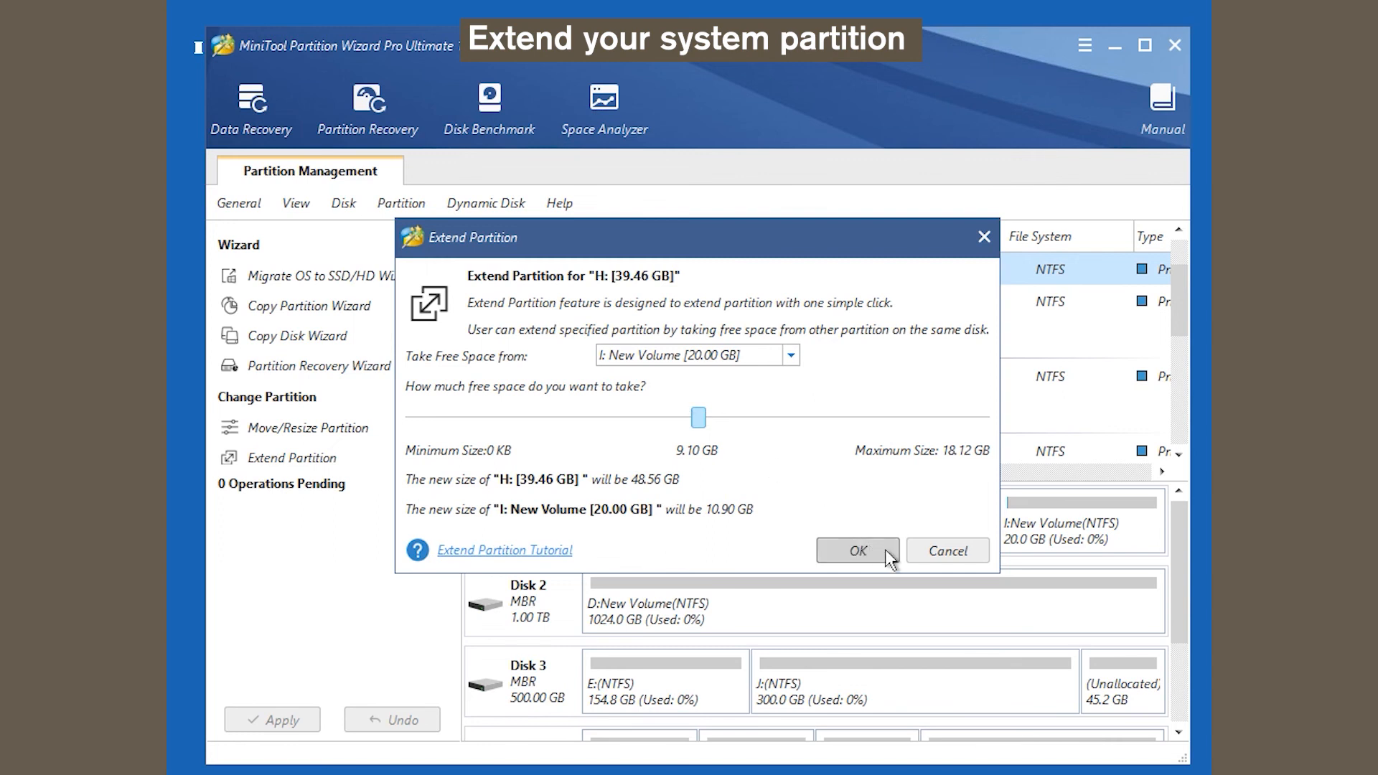
left_click(857, 550)
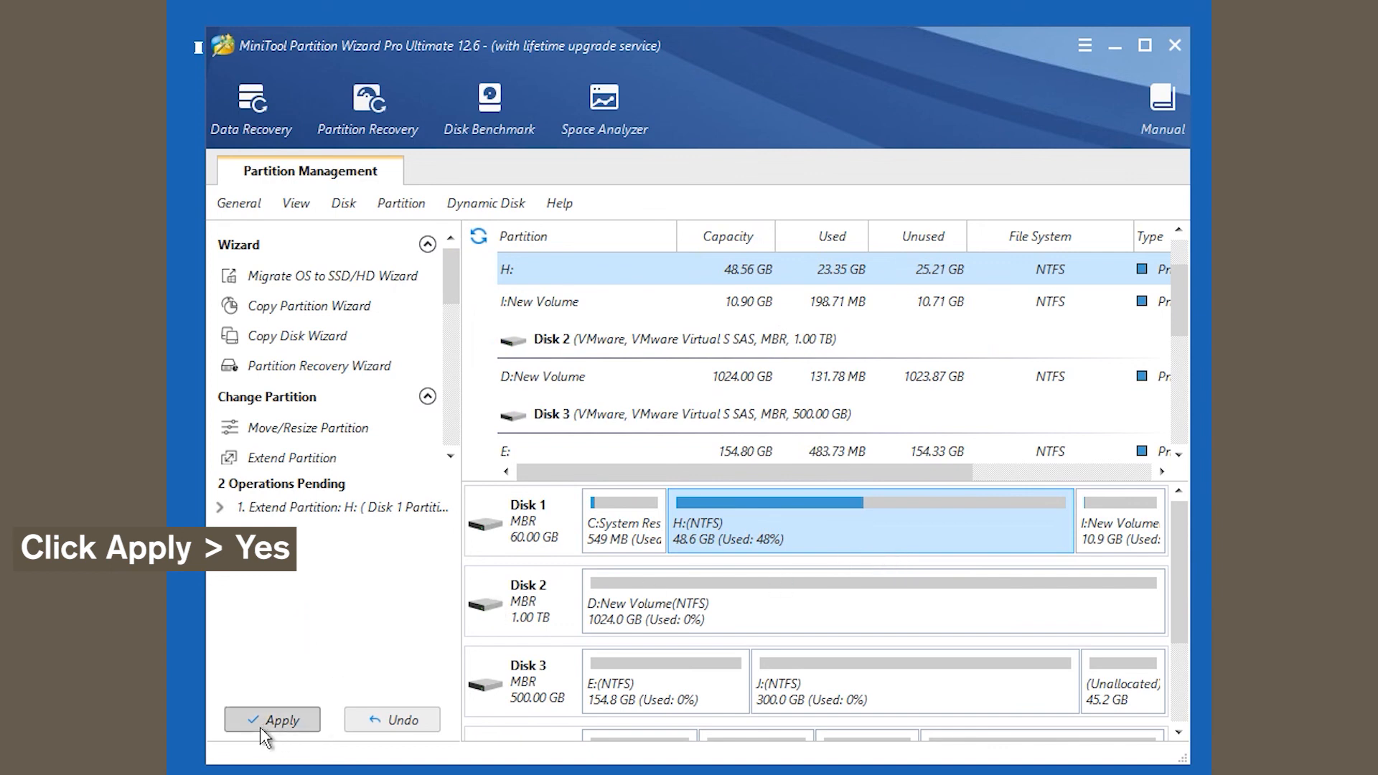
Apply the pending partition operations to commit the H: extension
left_click(272, 719)
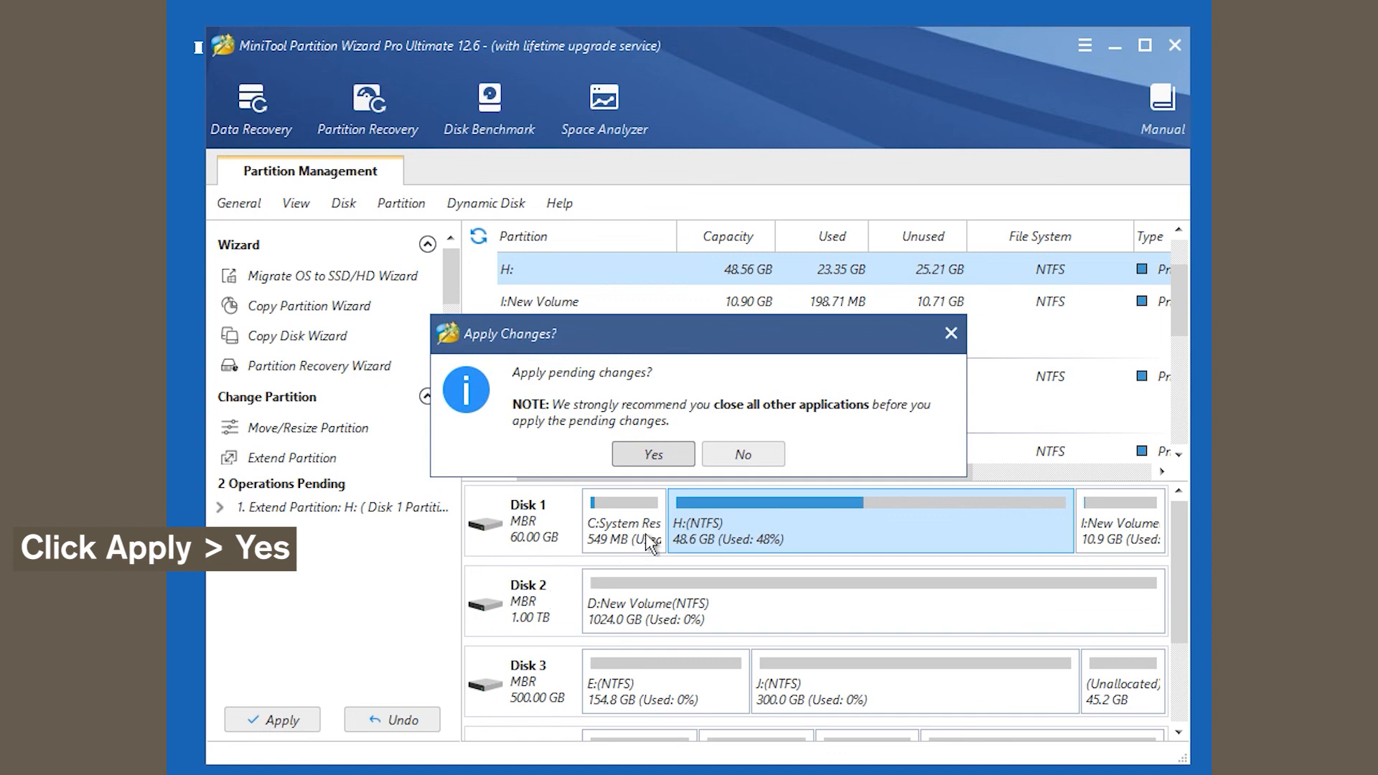